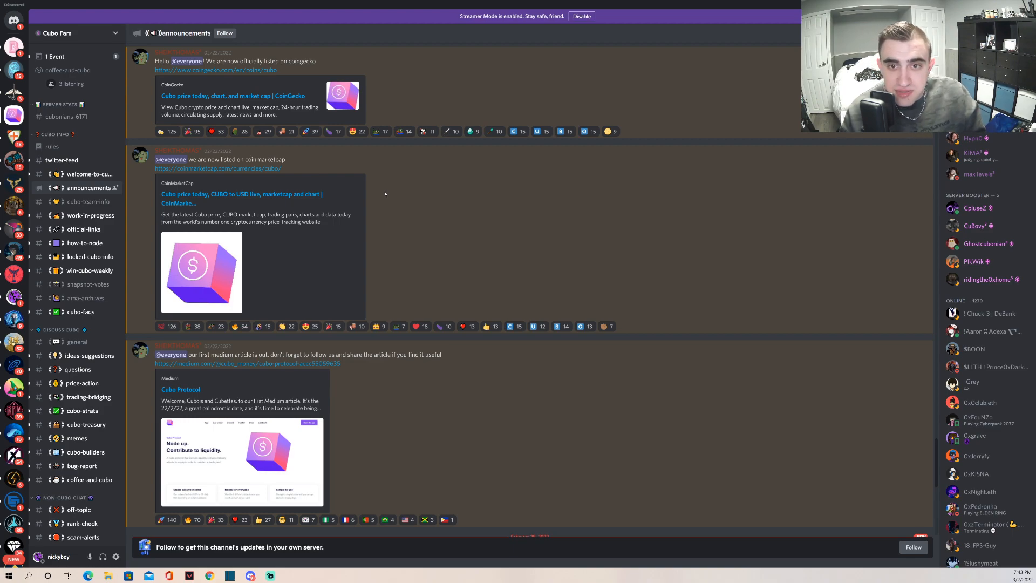
# - Scroll the #announcements channel past the CoinGecko and CoinMarketCap posts to the treasury spreadsheet and Medium article messages
pyautogui.scroll(-3)
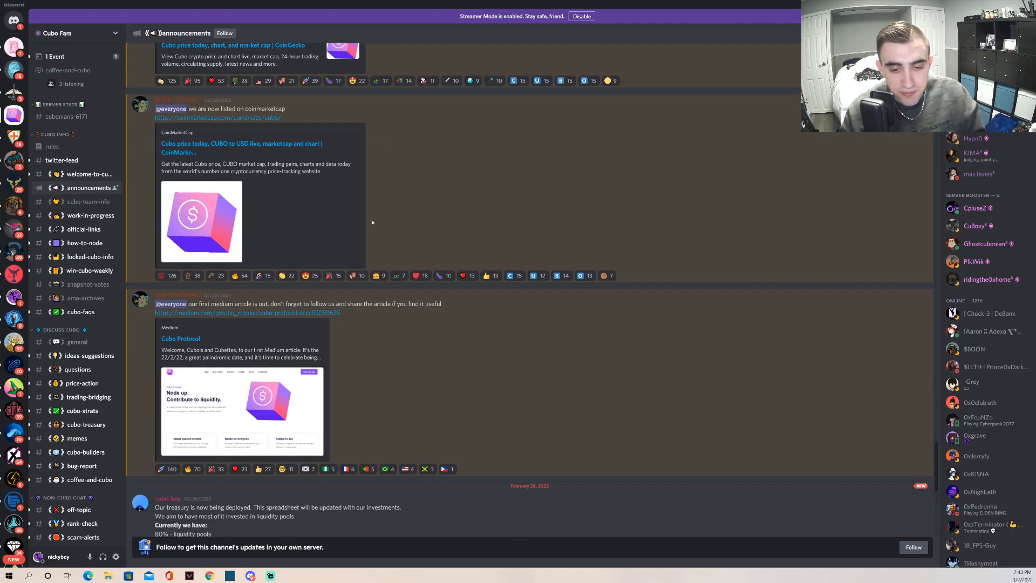
pyautogui.scroll(-3)
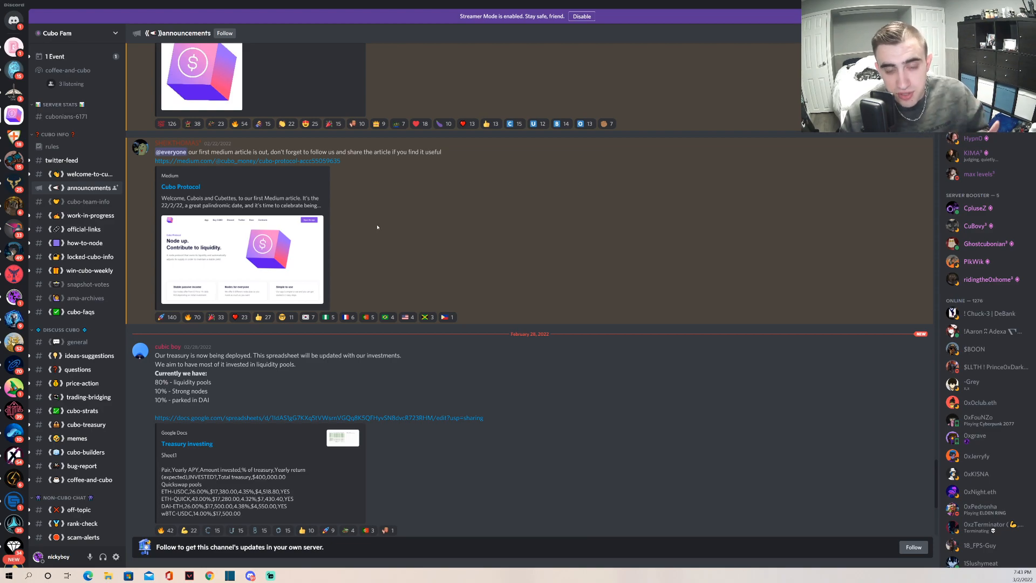
pyautogui.scroll(-3)
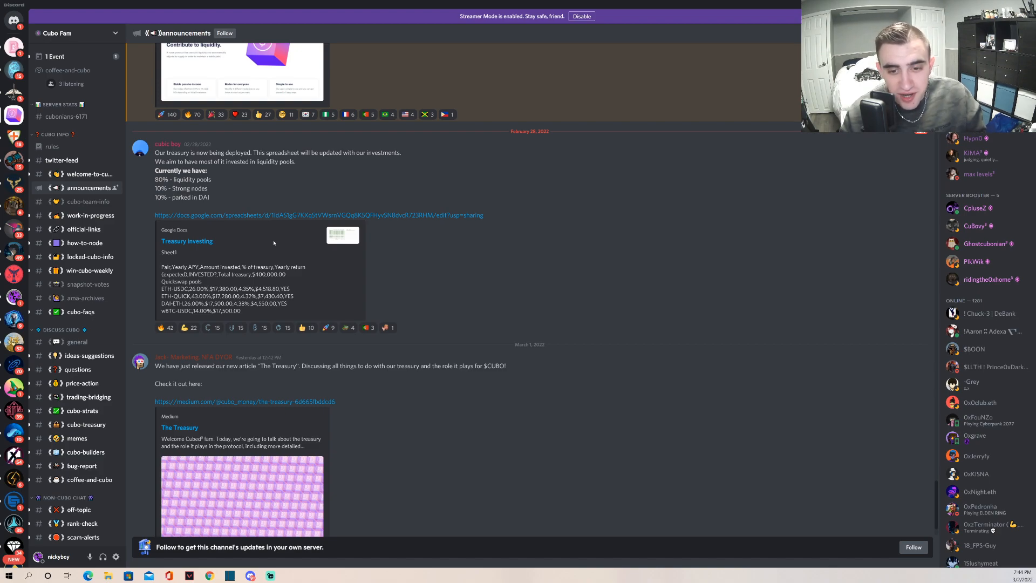
pyautogui.scroll(-3)
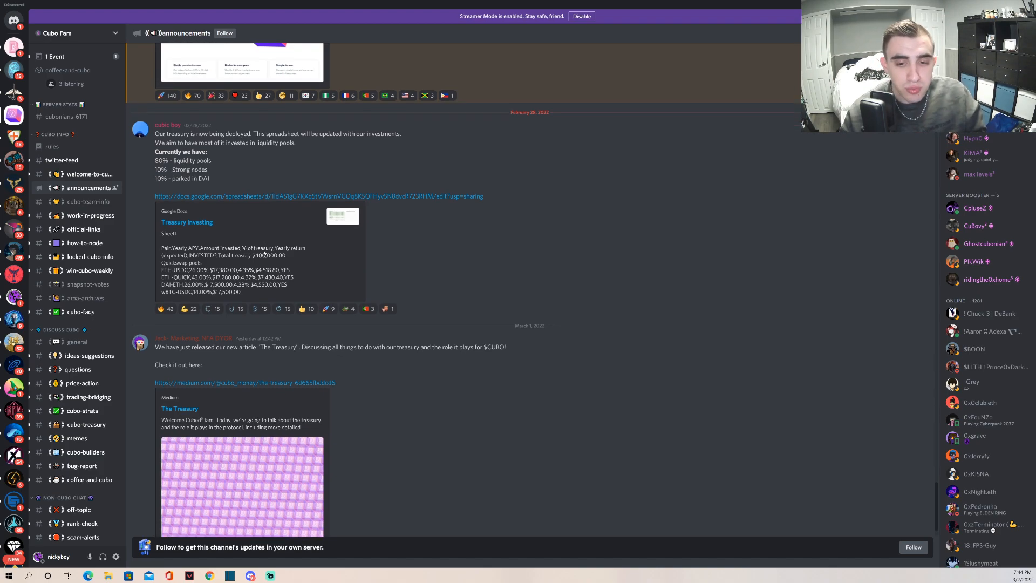
pyautogui.scroll(-3)
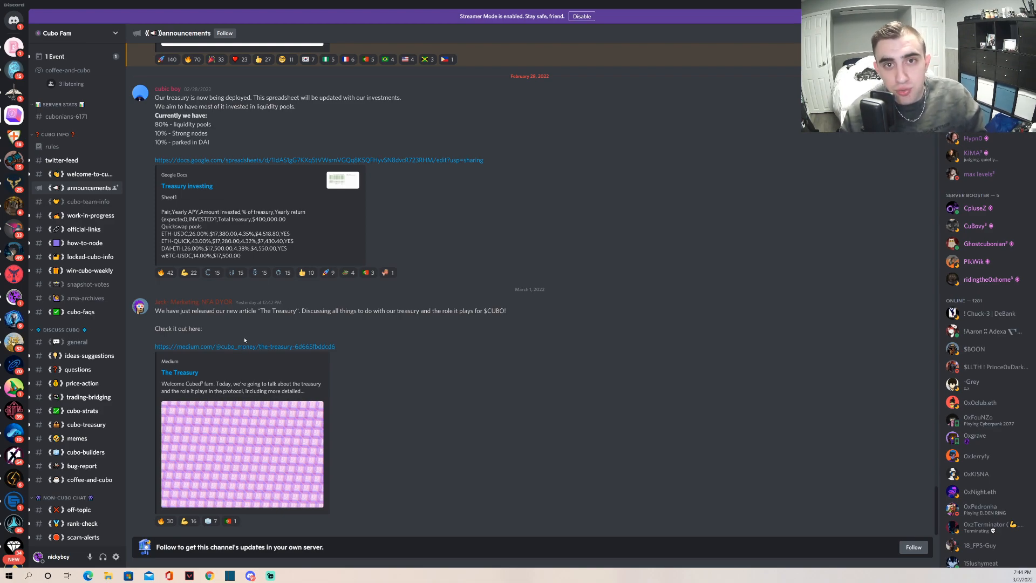
pyautogui.moveTo(251, 336)
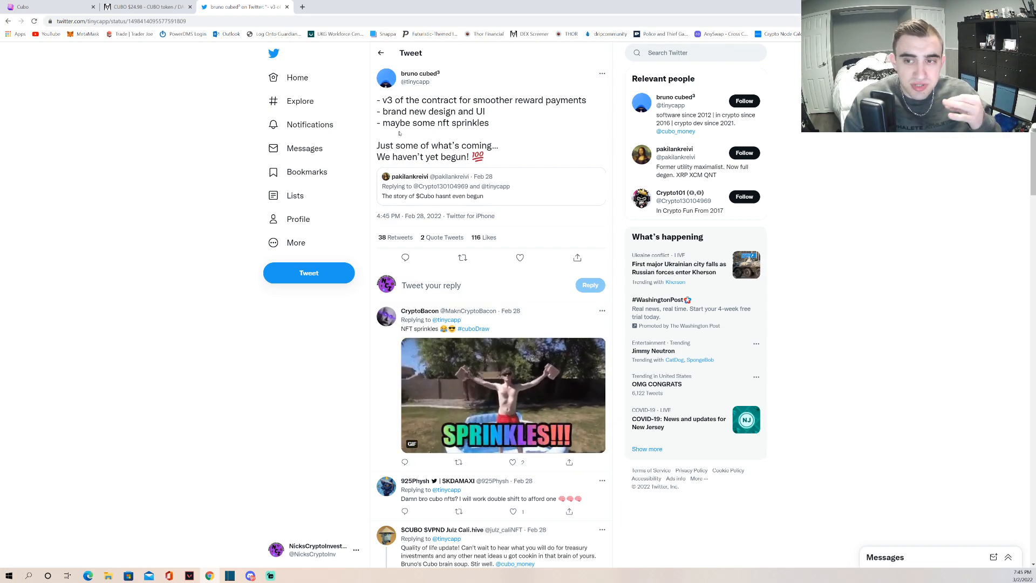
# - Switch to the cubo.money/app dashboard and scroll through its node count, rewards and mint panels
pyautogui.click(47, 6)
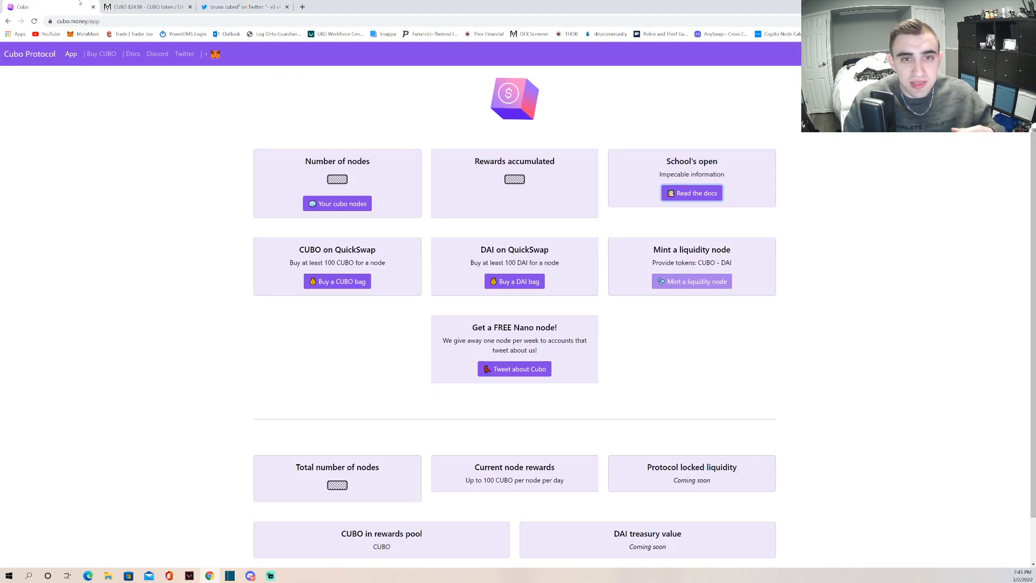
pyautogui.scroll(-3)
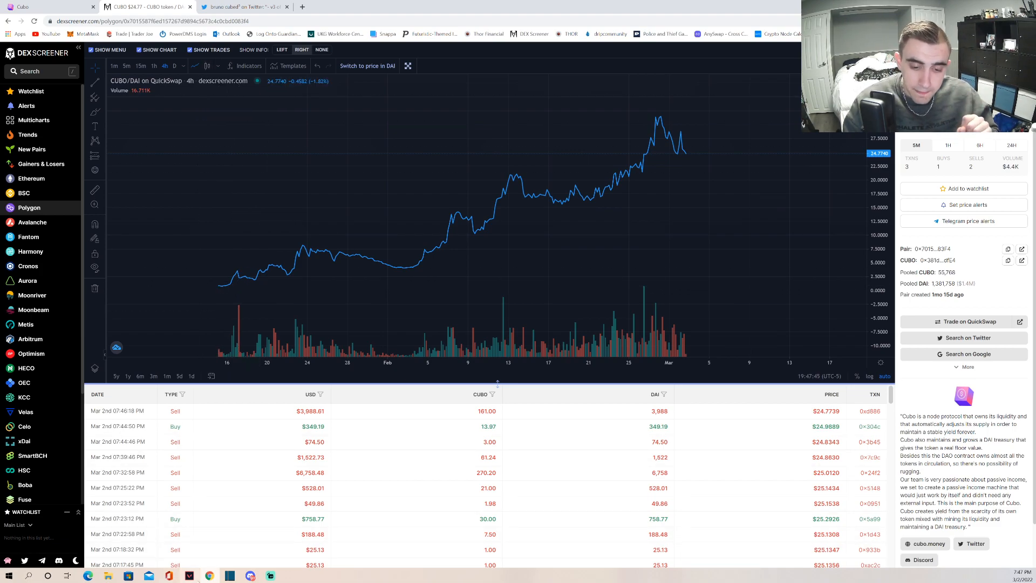
pyautogui.click(158, 6)
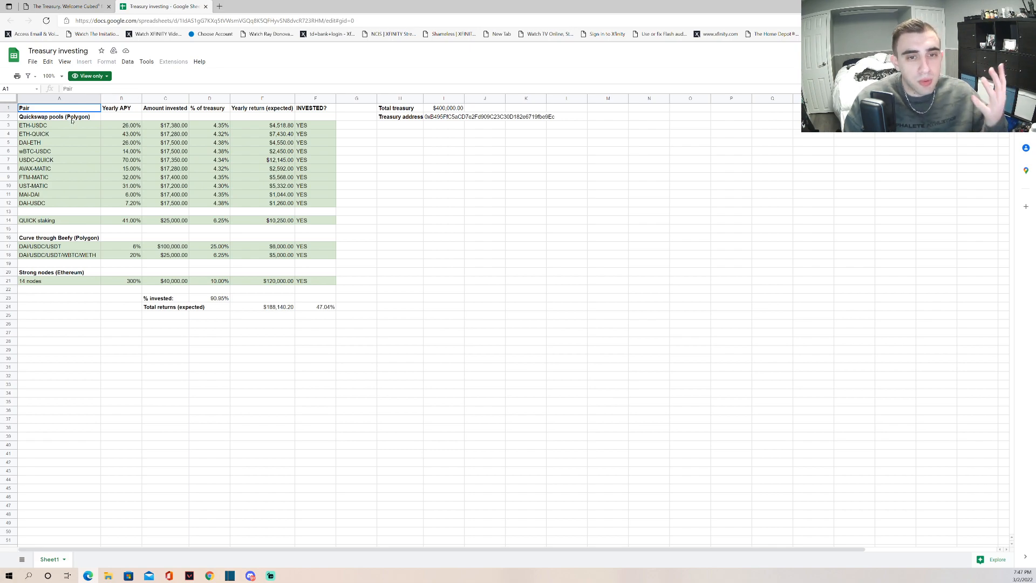
pyautogui.moveTo(59, 125); pyautogui.dragTo(59, 134)
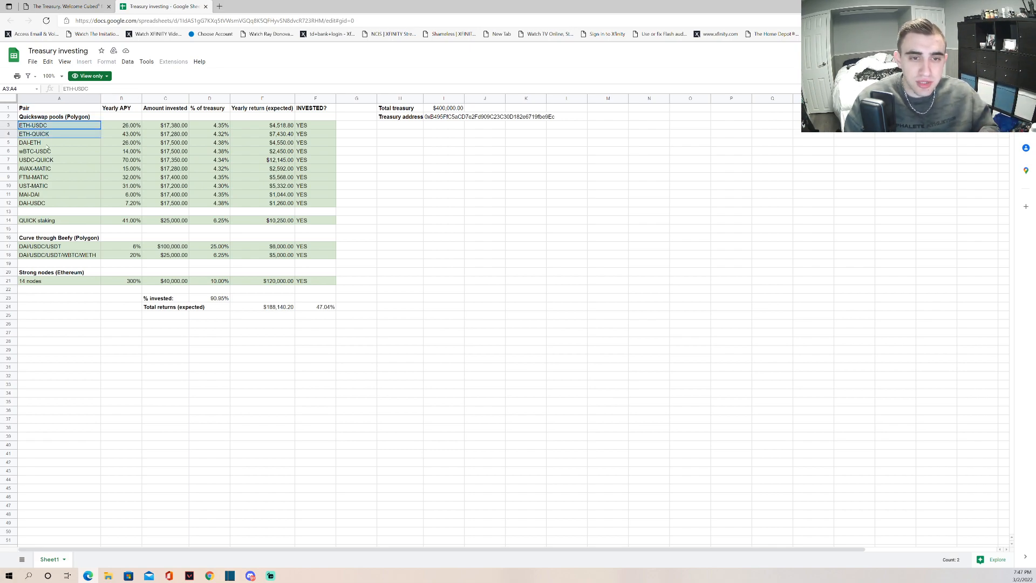
pyautogui.click(59, 125)
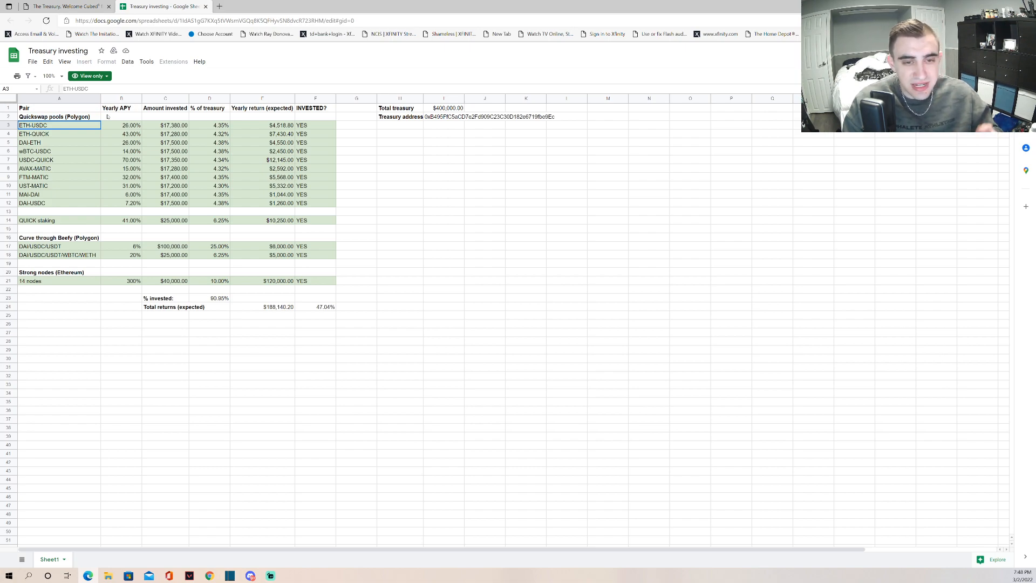
pyautogui.click(33, 186)
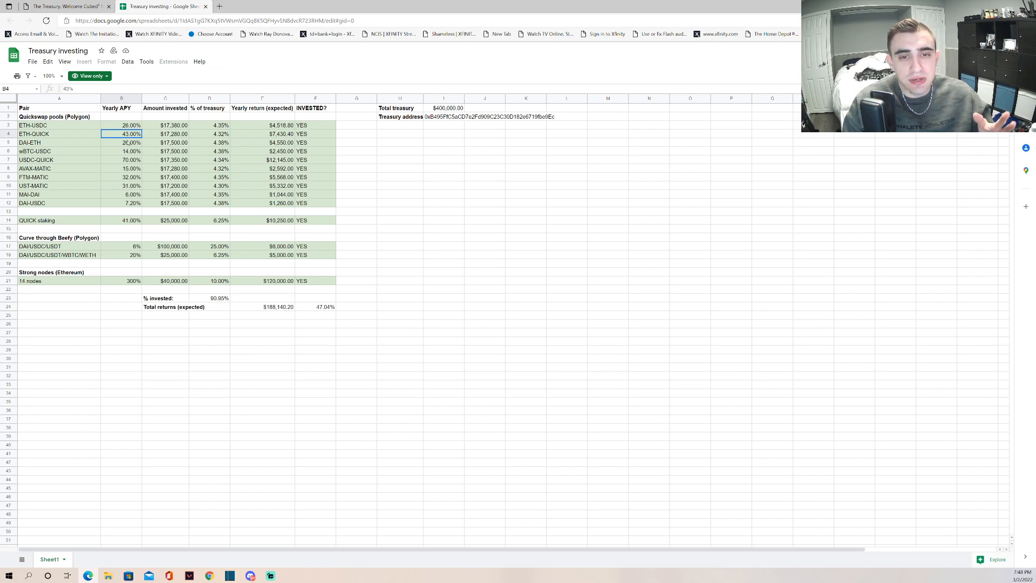
pyautogui.click(130, 167)
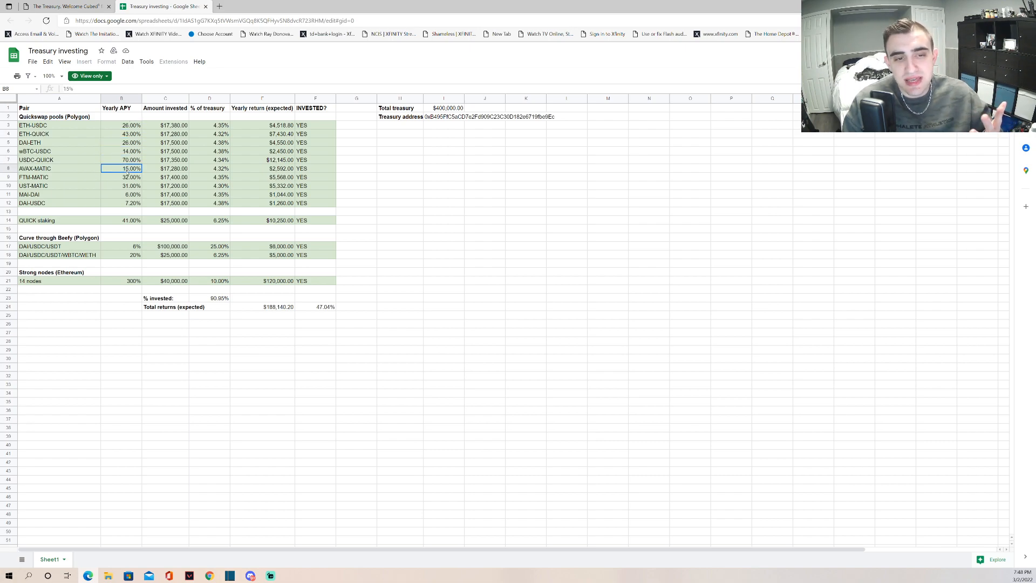
pyautogui.click(121, 195)
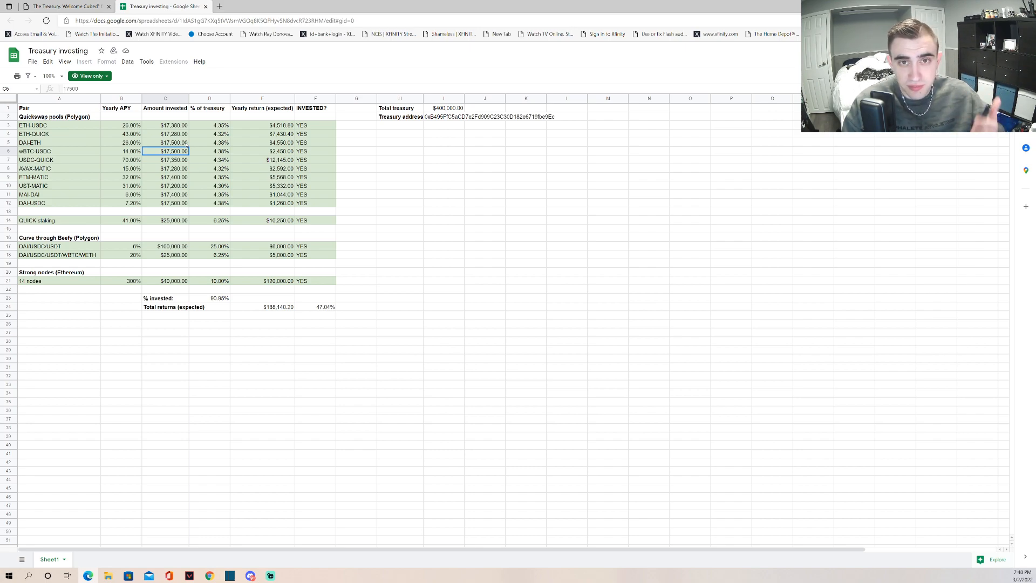
pyautogui.click(165, 116)
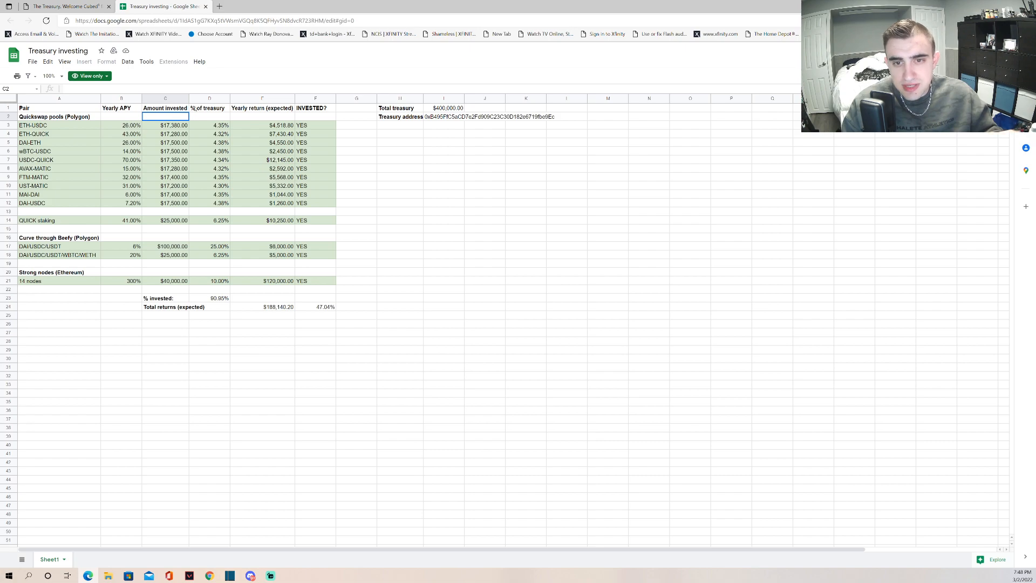
pyautogui.click(262, 133)
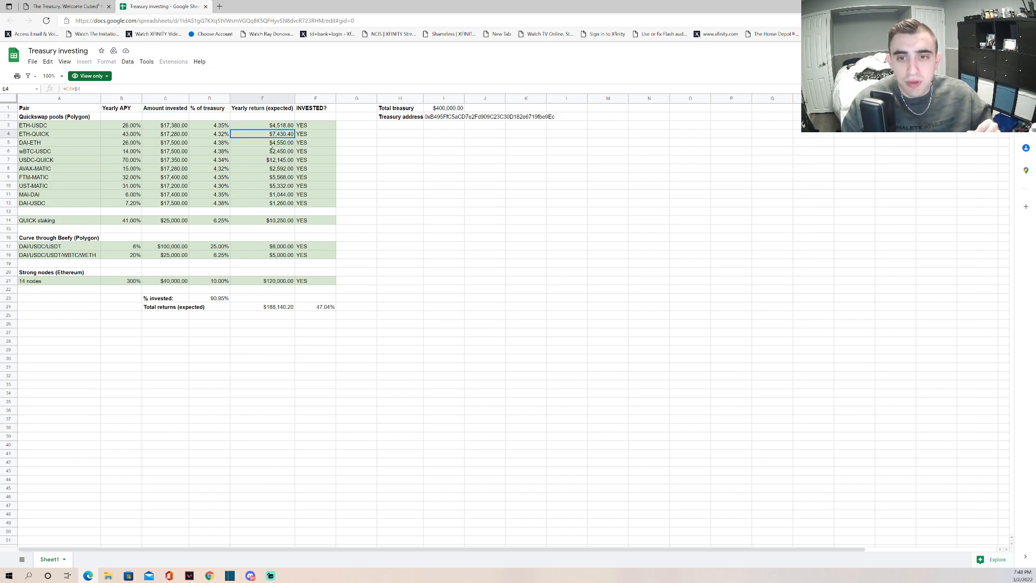
pyautogui.click(261, 159)
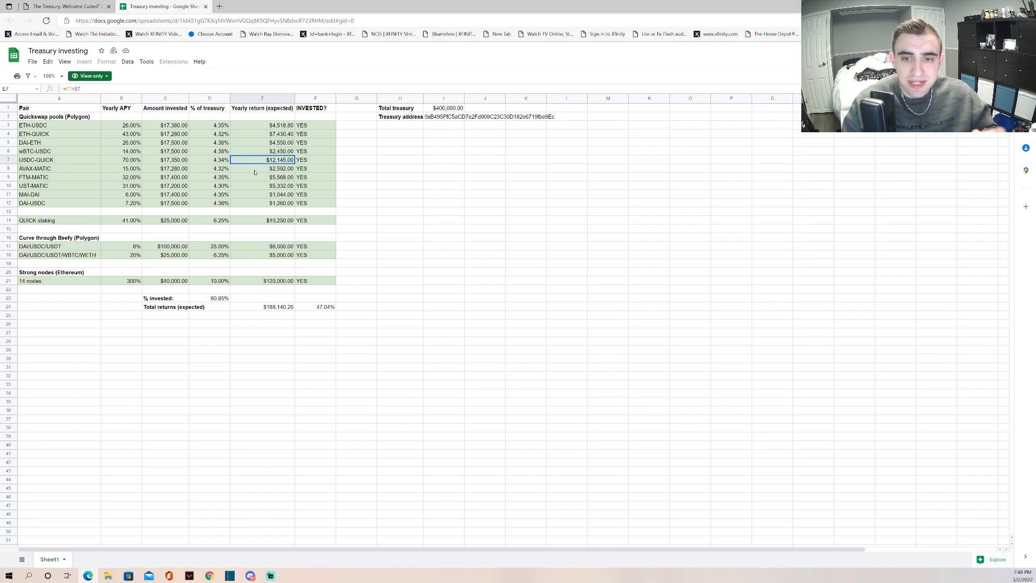
pyautogui.click(262, 186)
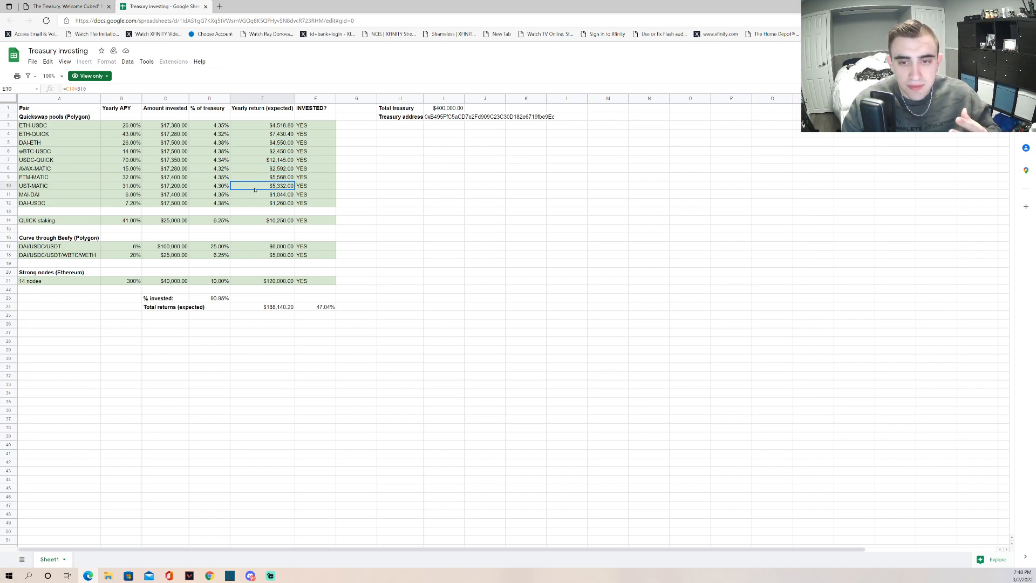
pyautogui.click(262, 203)
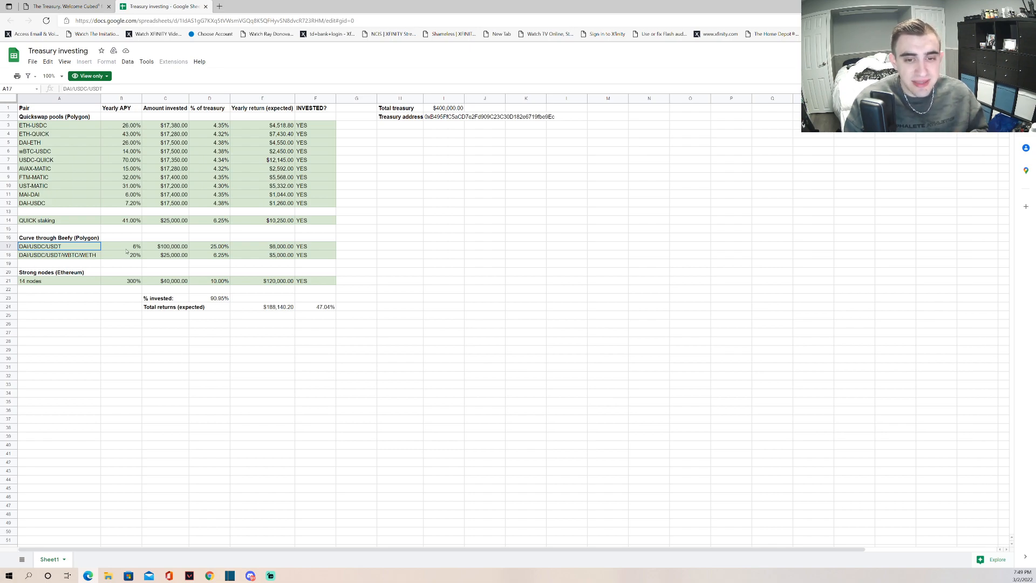
pyautogui.click(121, 246)
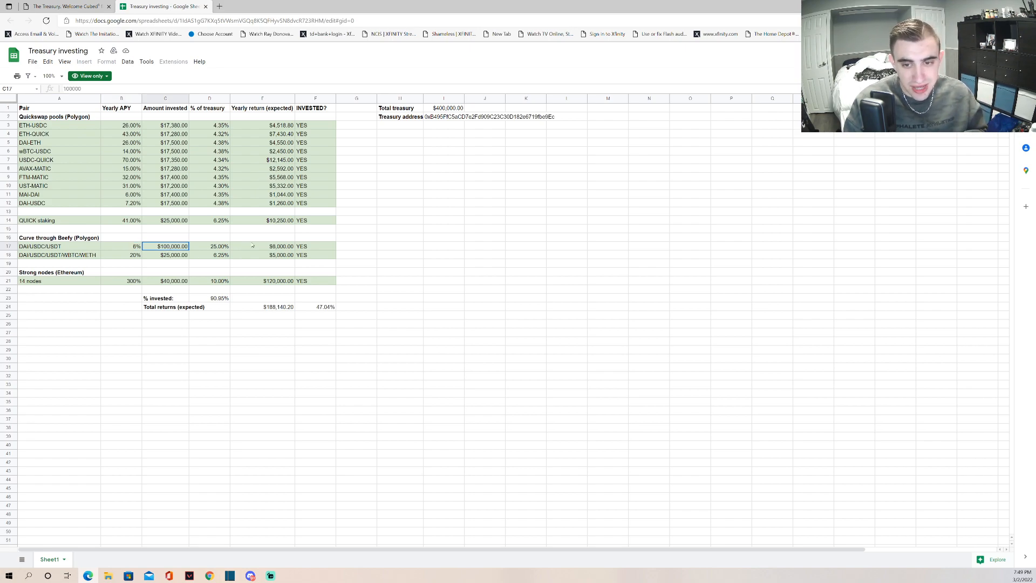
pyautogui.click(262, 246)
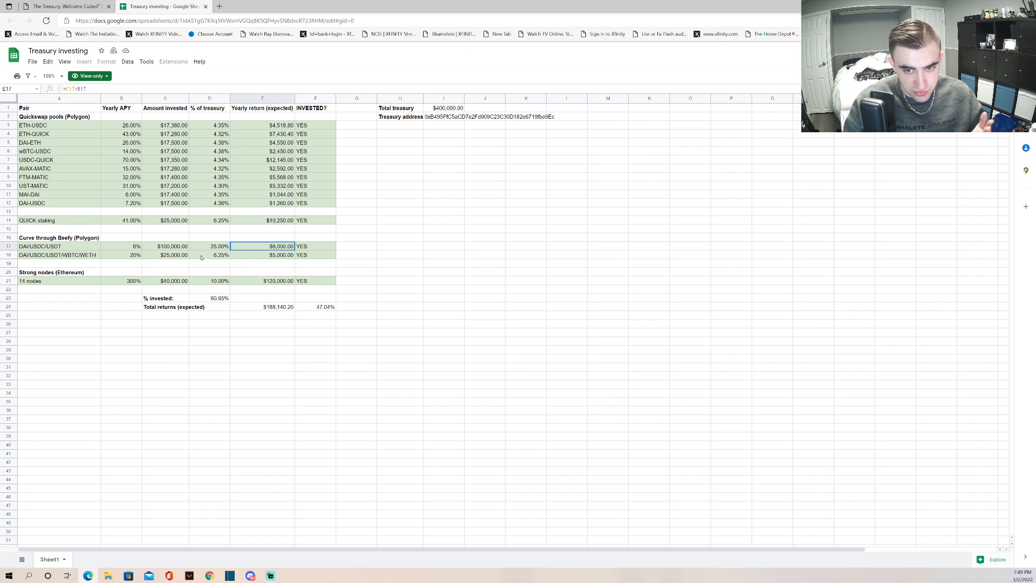
pyautogui.click(39, 246)
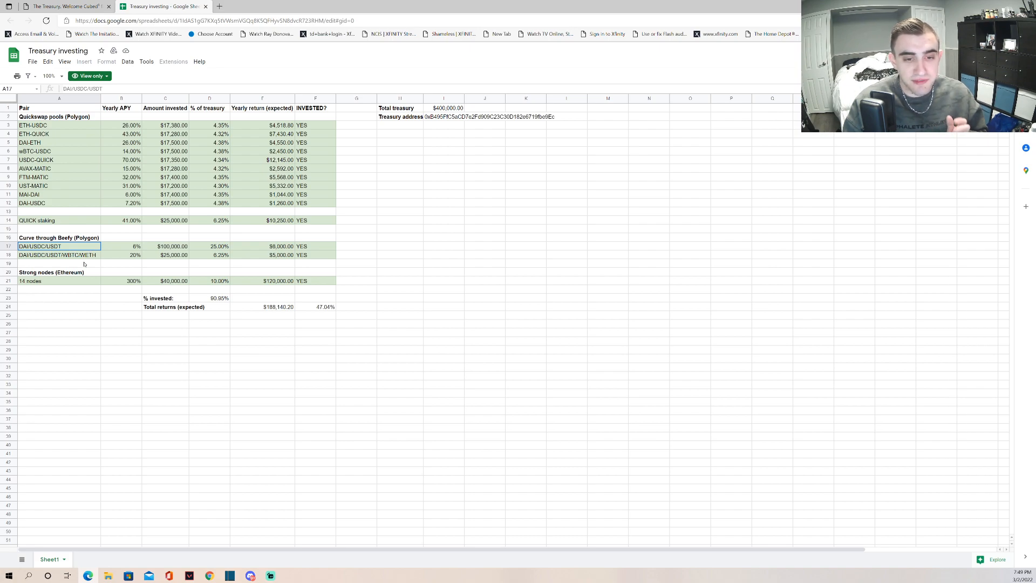
pyautogui.click(121, 254)
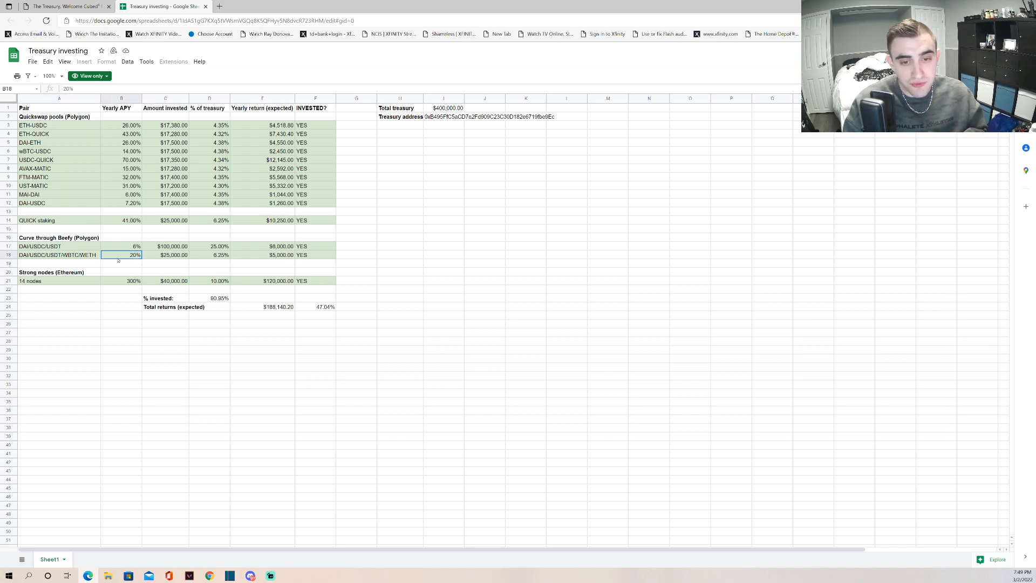
pyautogui.click(165, 255)
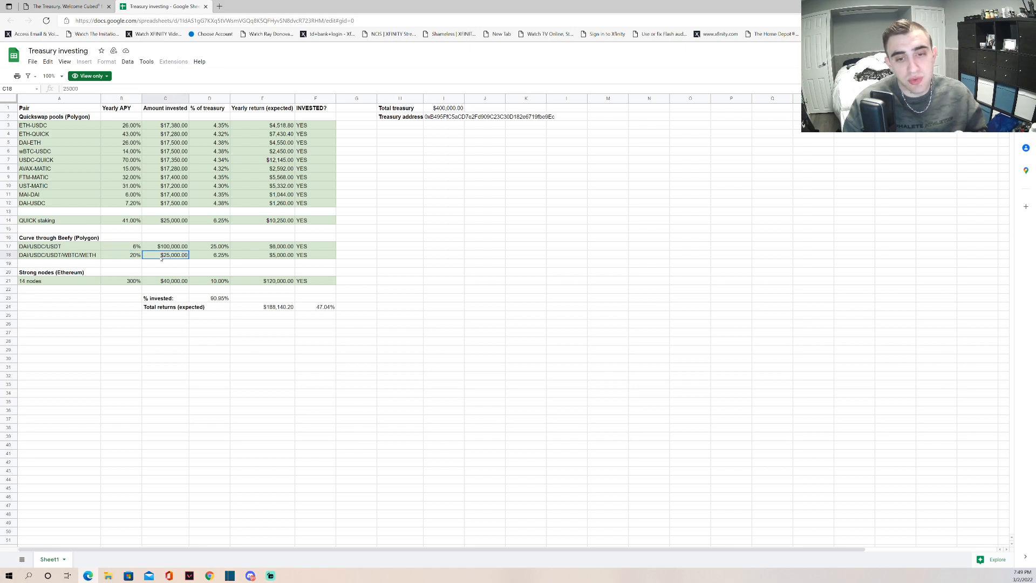
pyautogui.click(262, 254)
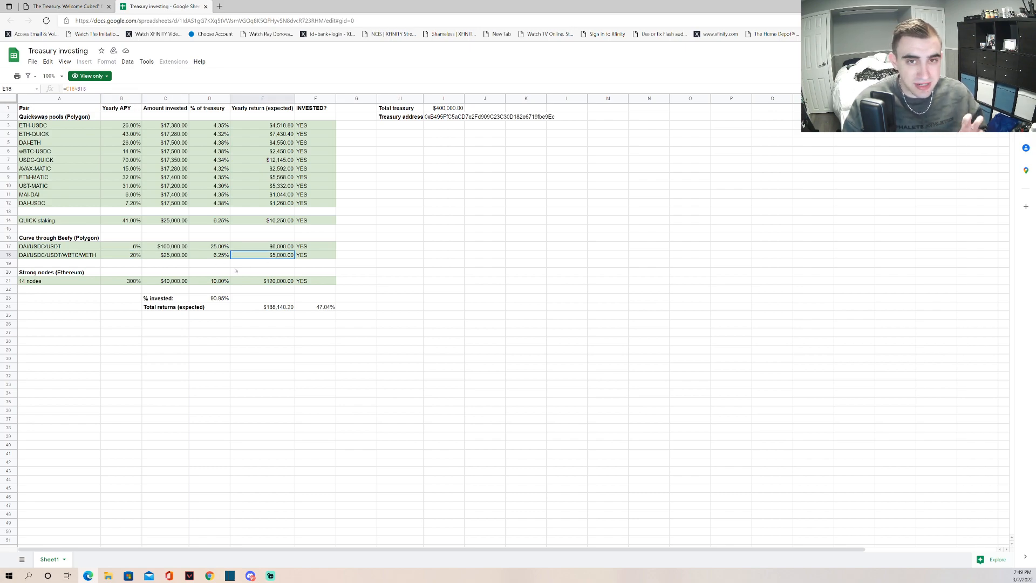
pyautogui.click(262, 195)
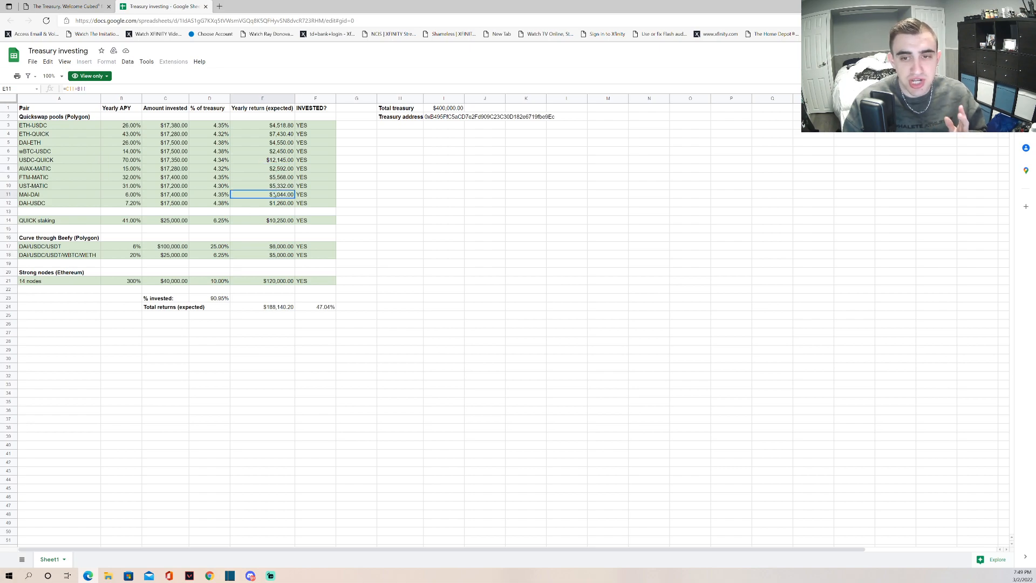
pyautogui.click(315, 271)
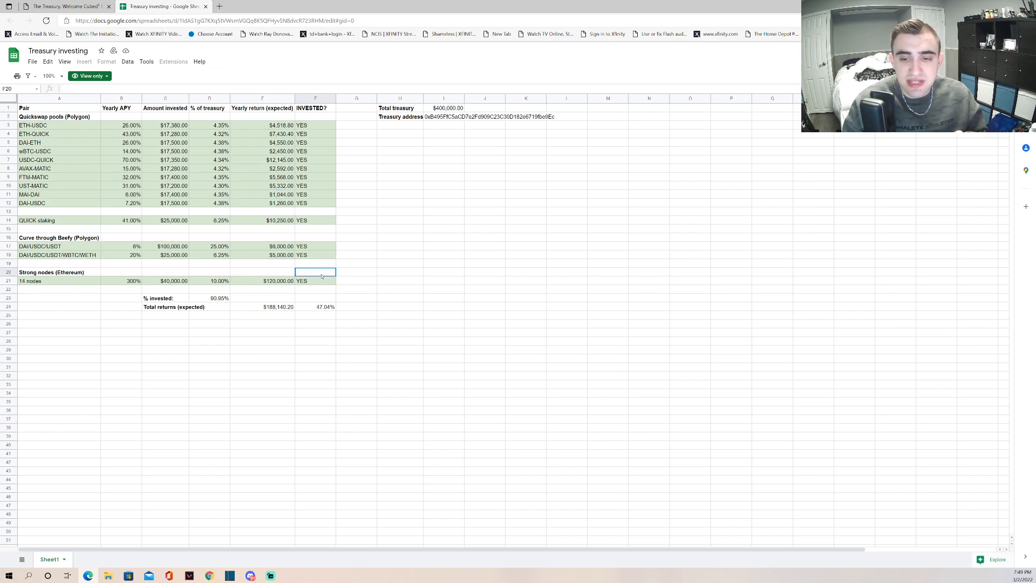
pyautogui.click(315, 306)
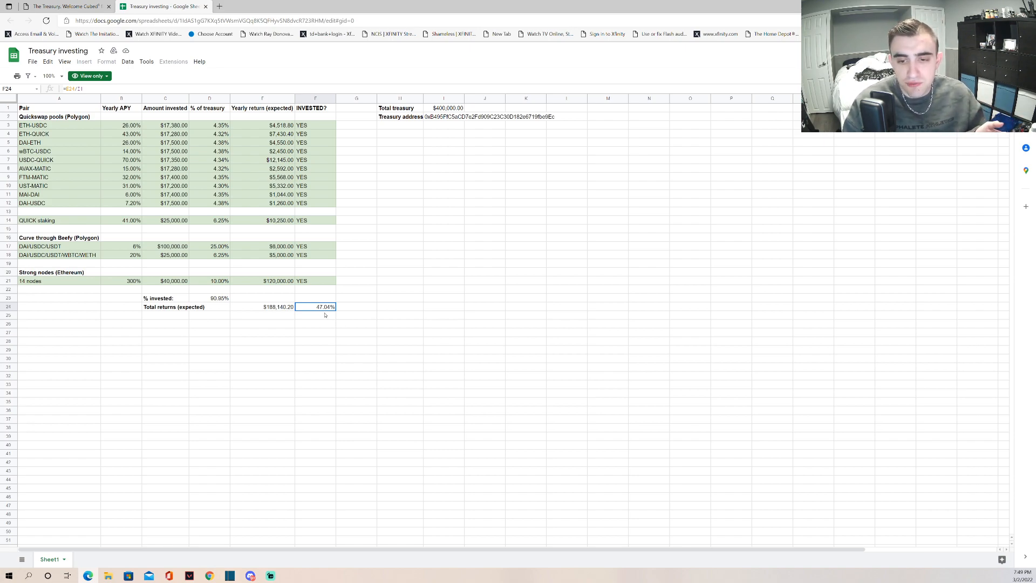
pyautogui.click(262, 306)
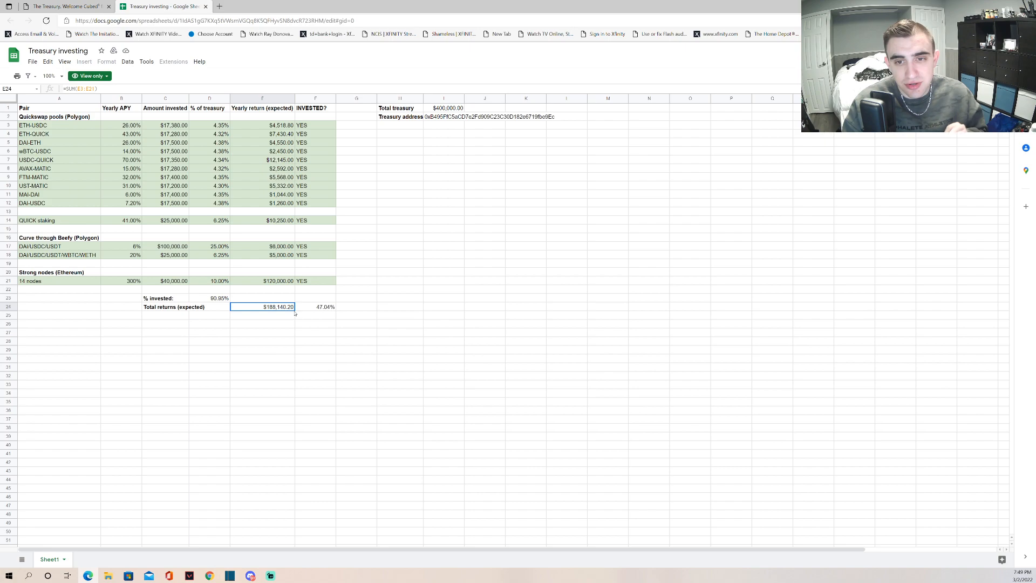
pyautogui.click(263, 315)
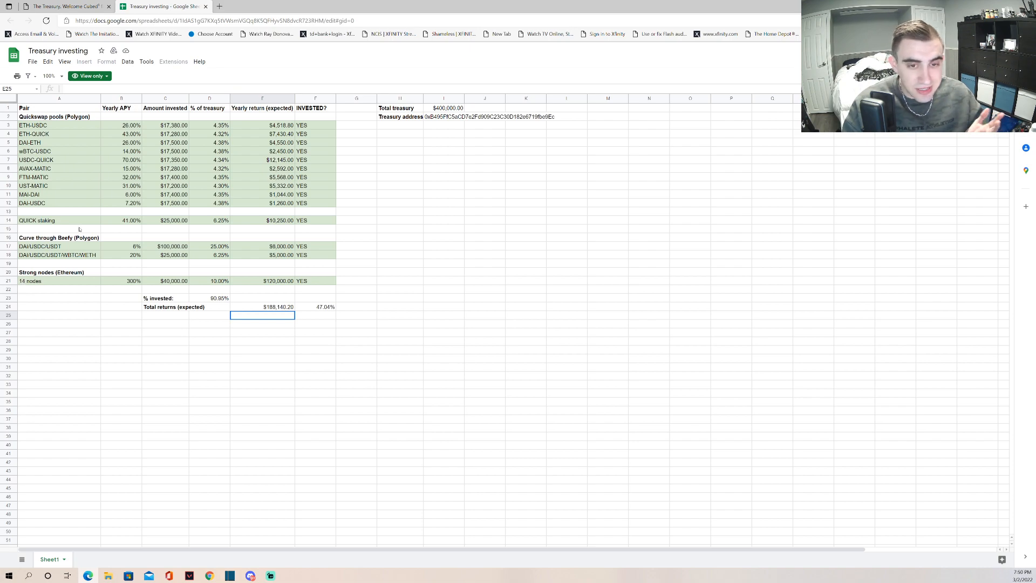
# - Review the strong nodes row: 14 nodes, 10.00% treasury share and $120,000.00 expected return
pyautogui.click(58, 202)
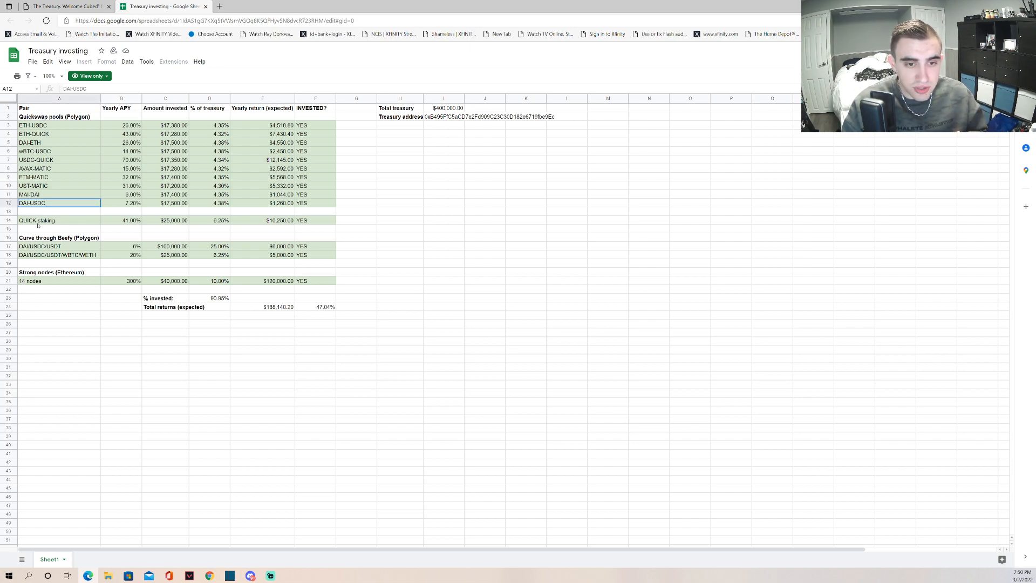
pyautogui.click(30, 280)
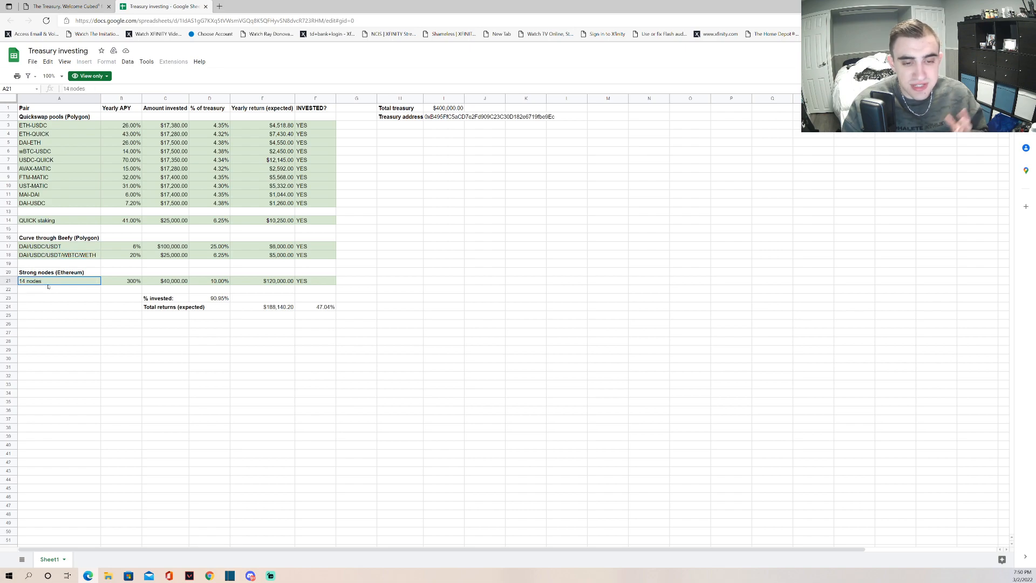
pyautogui.click(59, 289)
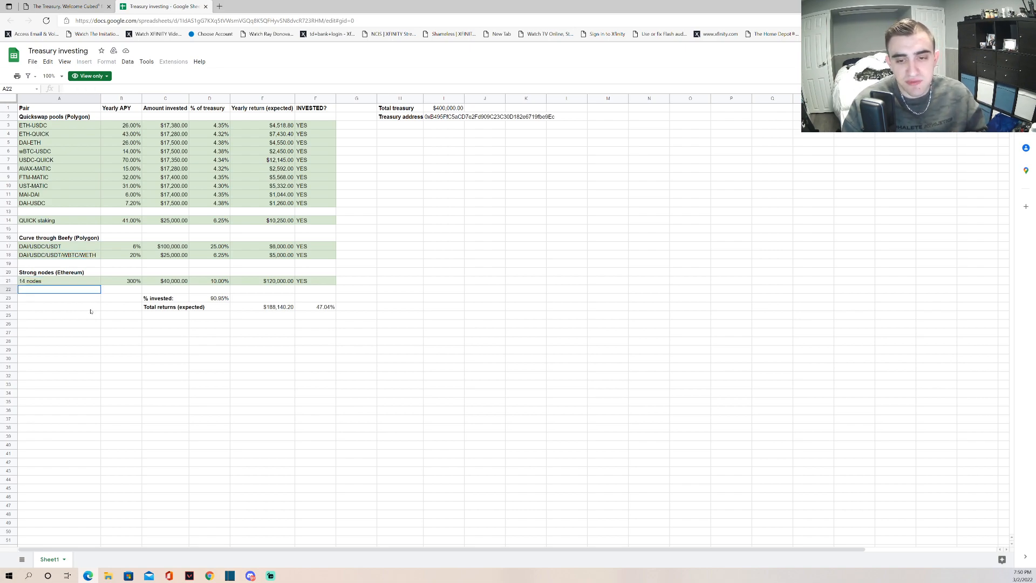
pyautogui.click(209, 280)
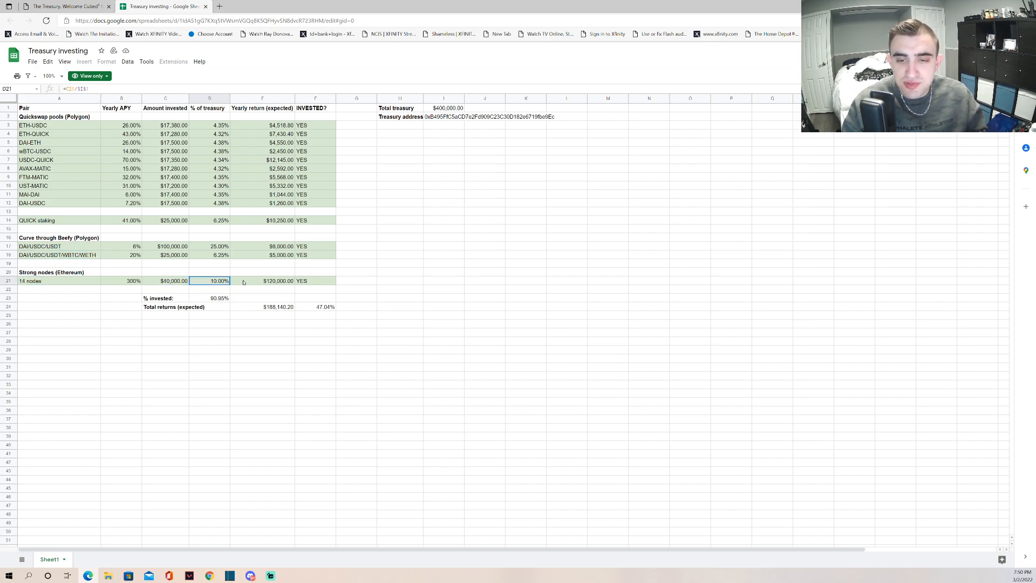
pyautogui.click(262, 281)
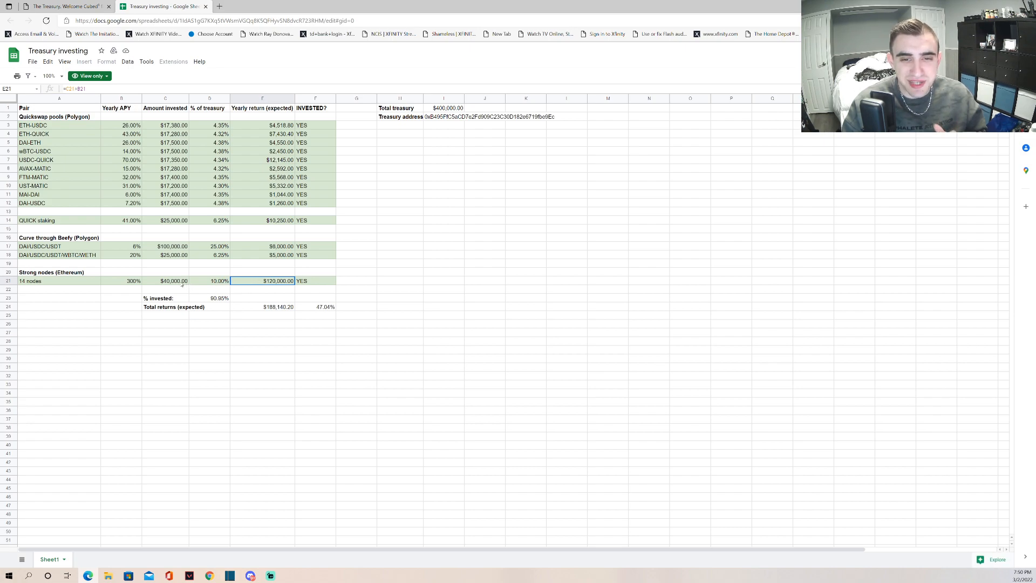
pyautogui.click(121, 280)
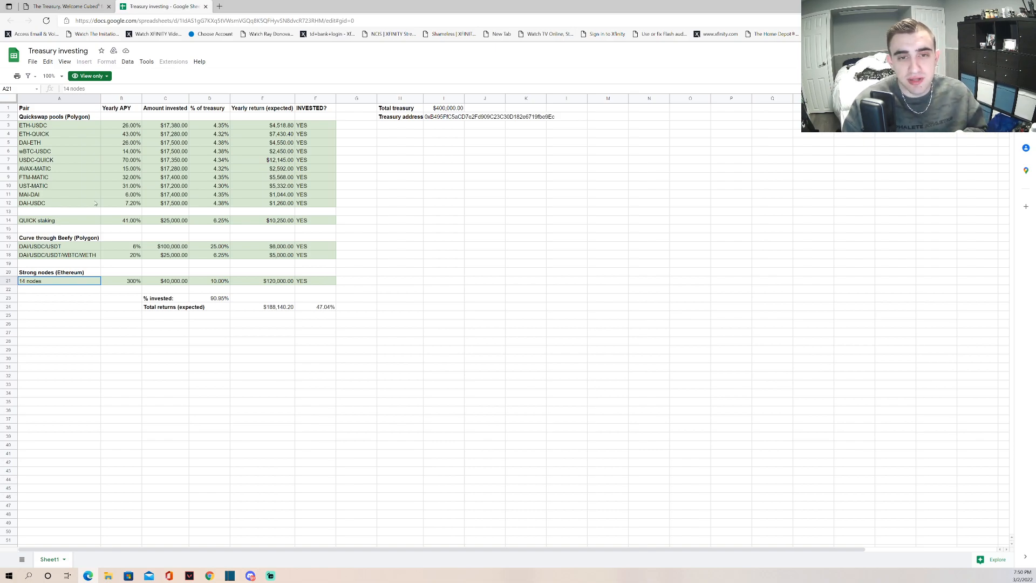
# - Switch to 'The Treasury' Medium article by Cubo Protocol
pyautogui.click(59, 6)
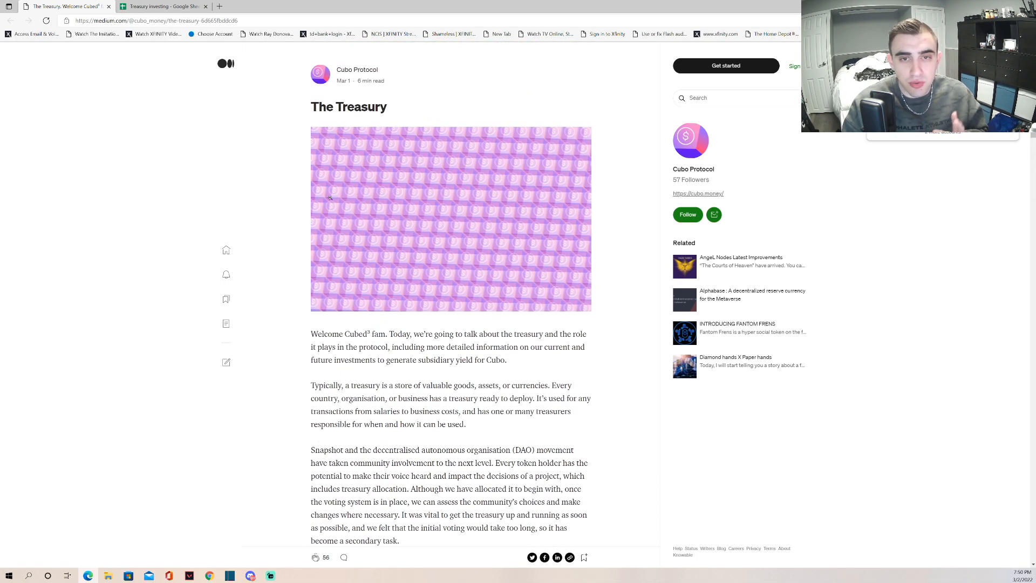
# - Scroll past the DAO voting section and vault image to the paragraph on the treasury holding only DAI
pyautogui.scroll(-3)
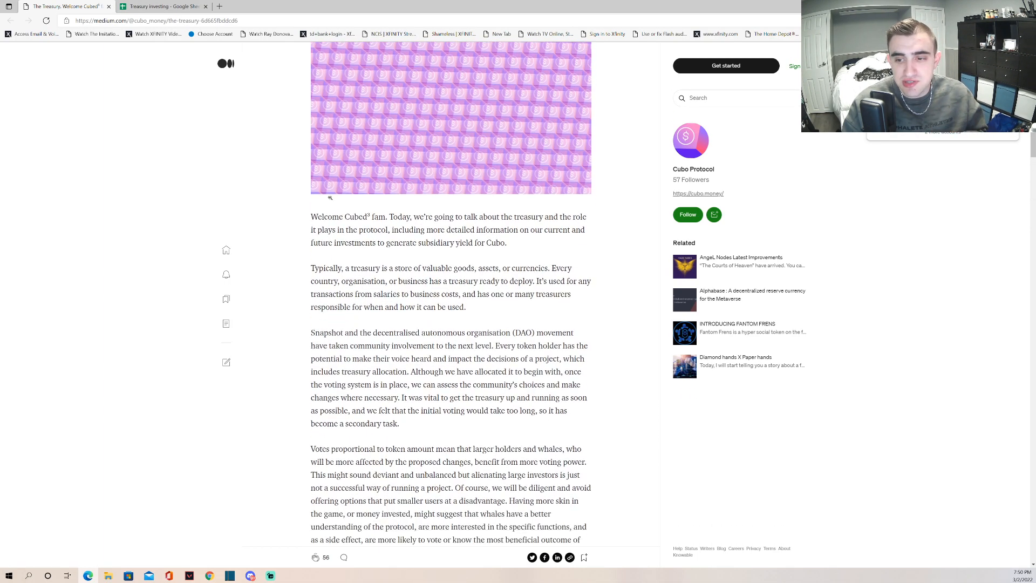
pyautogui.scroll(-3)
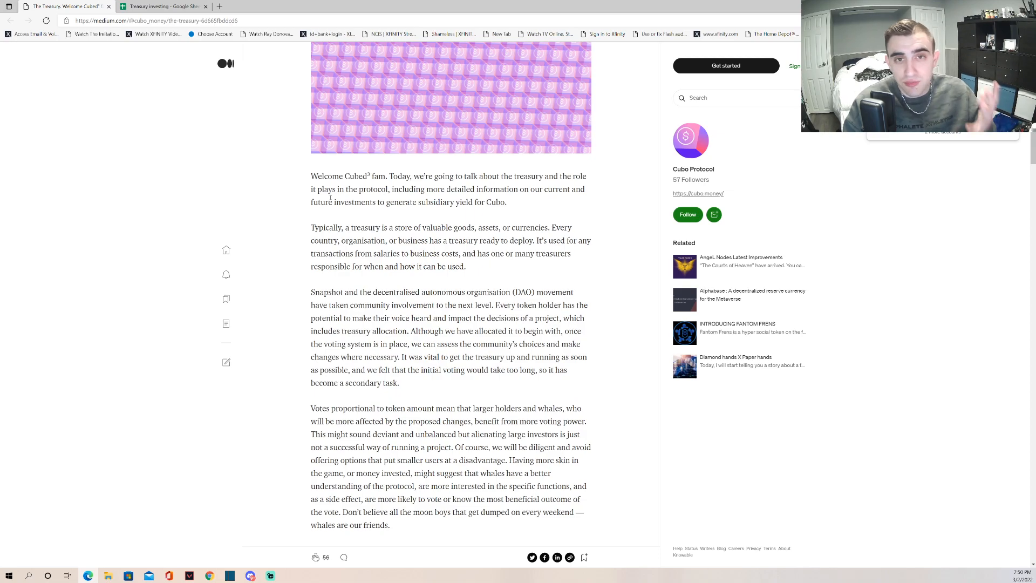
pyautogui.scroll(-3)
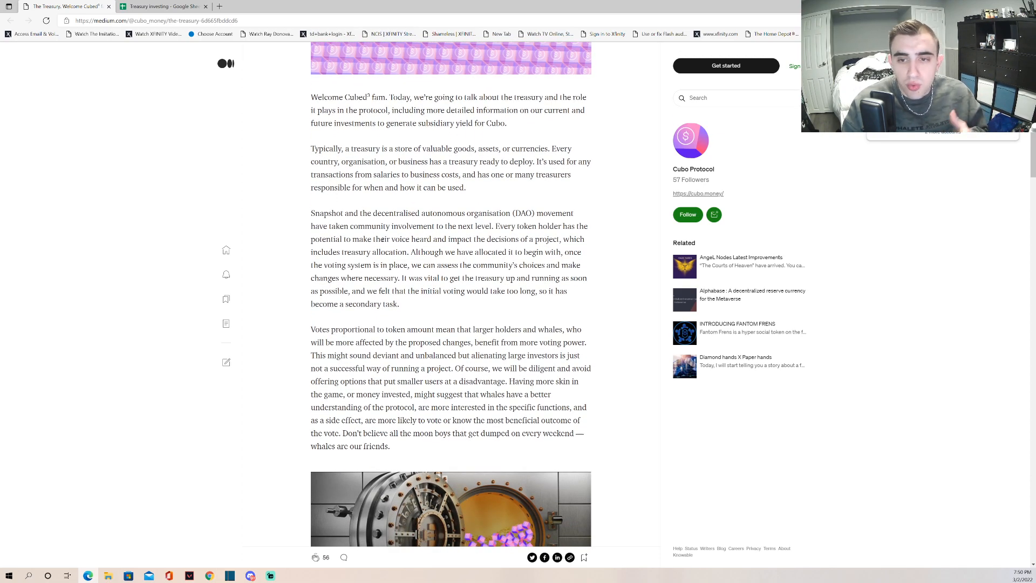
pyautogui.scroll(-3)
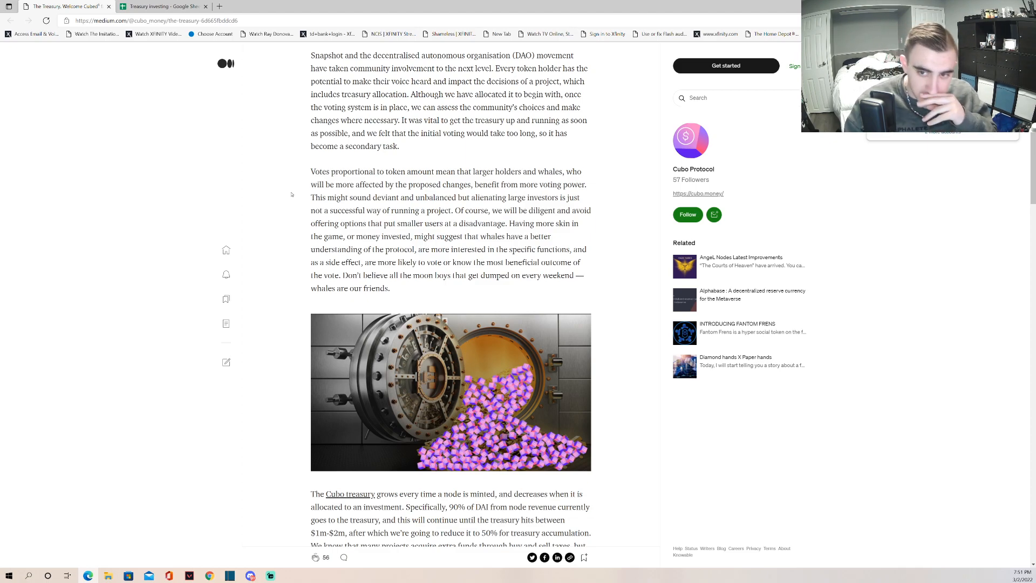
pyautogui.scroll(3)
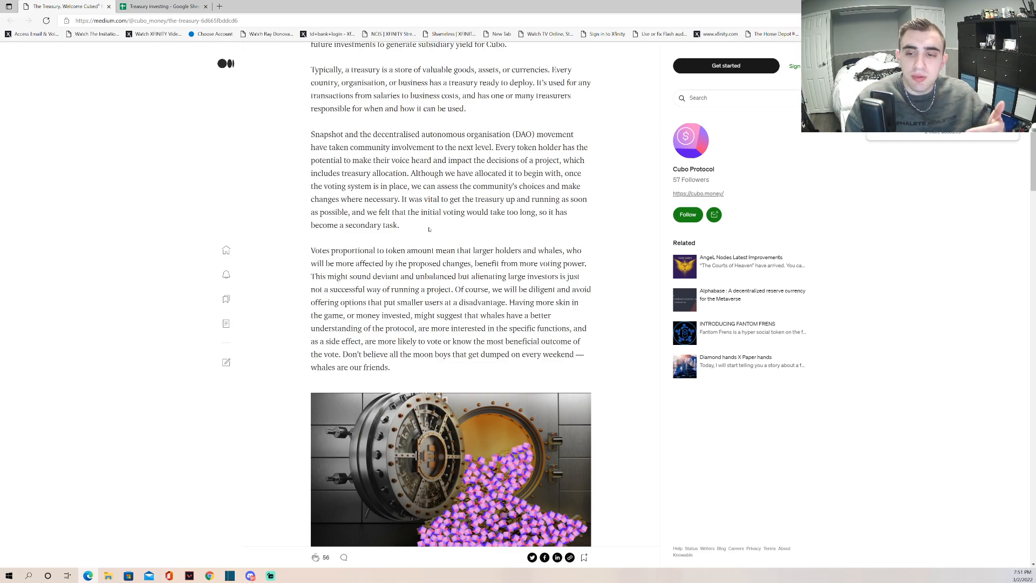
pyautogui.scroll(-3)
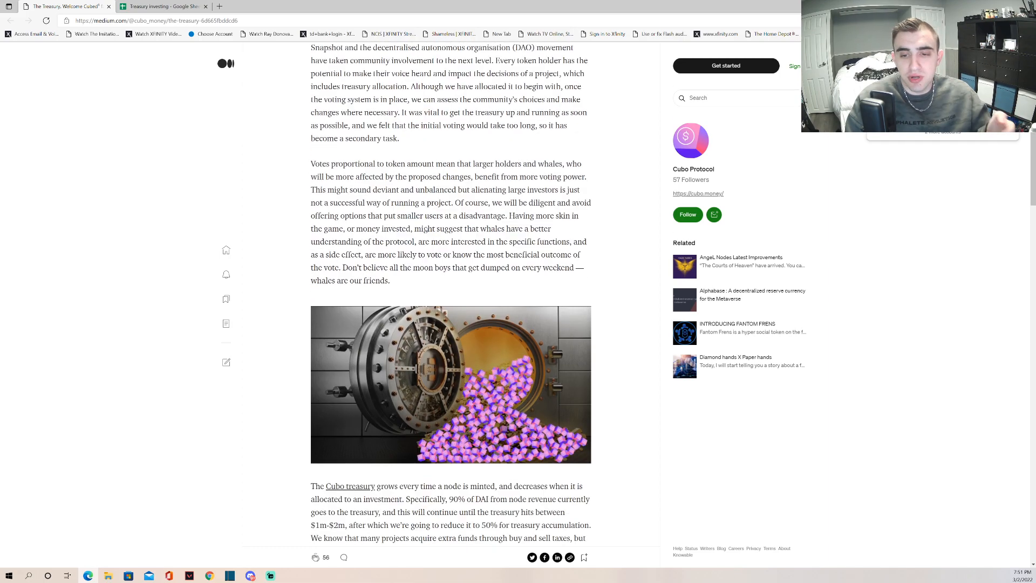
pyautogui.scroll(-3)
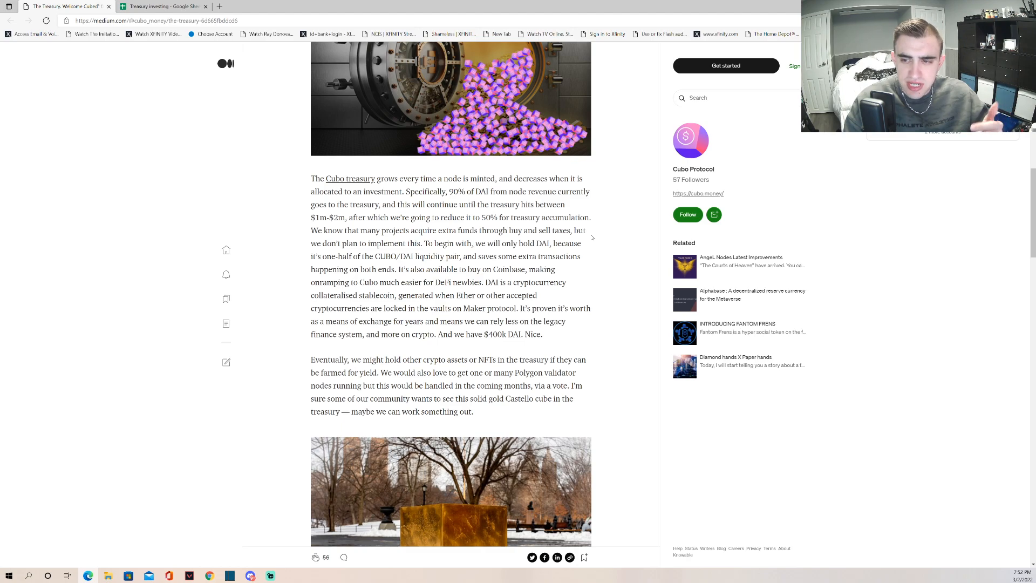
pyautogui.moveTo(600, 237)
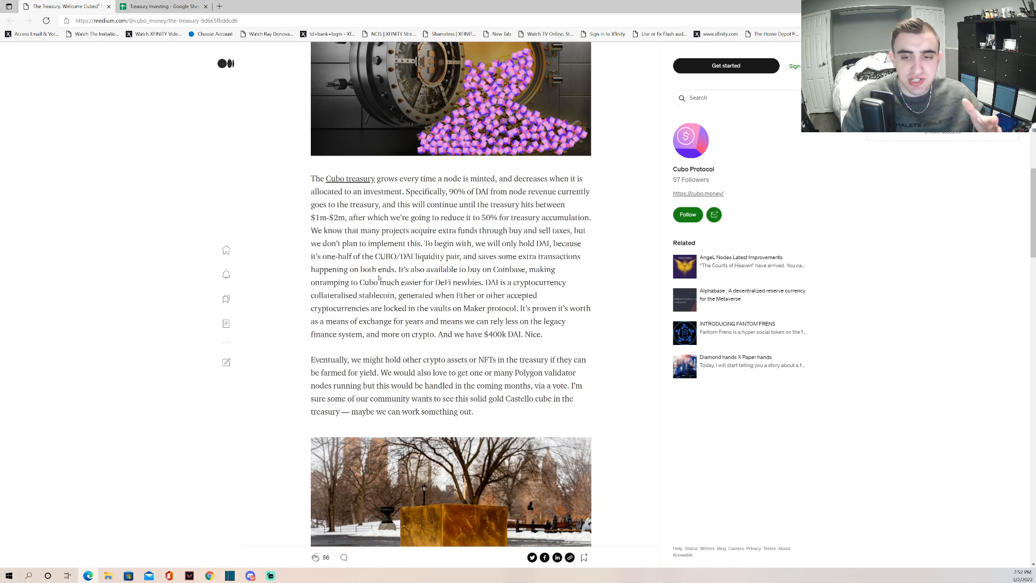
# - Scroll to the 'Eventually, we might hold…' paragraph and highlight the word NFTs
pyautogui.scroll(-3)
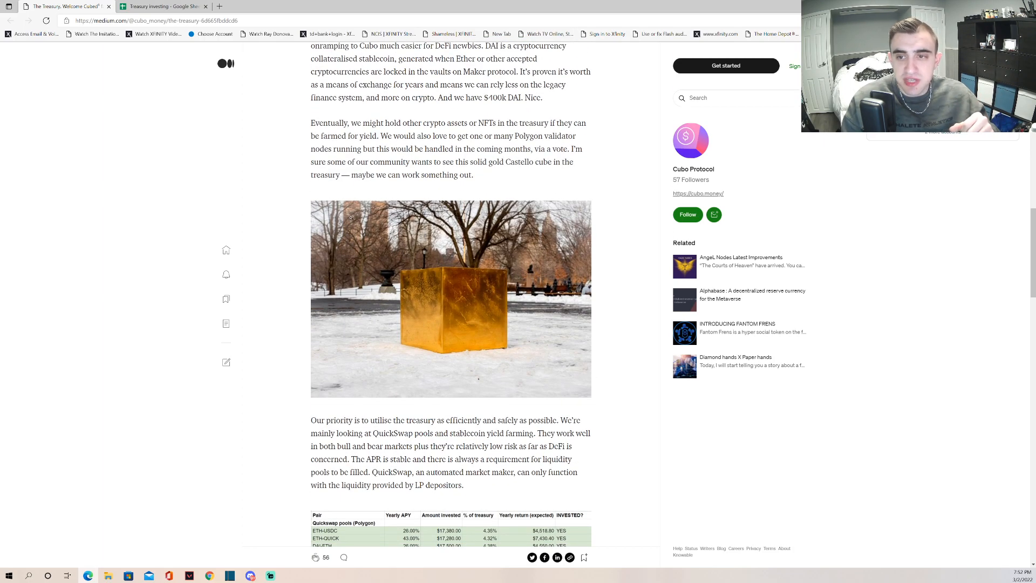
pyautogui.scroll(3)
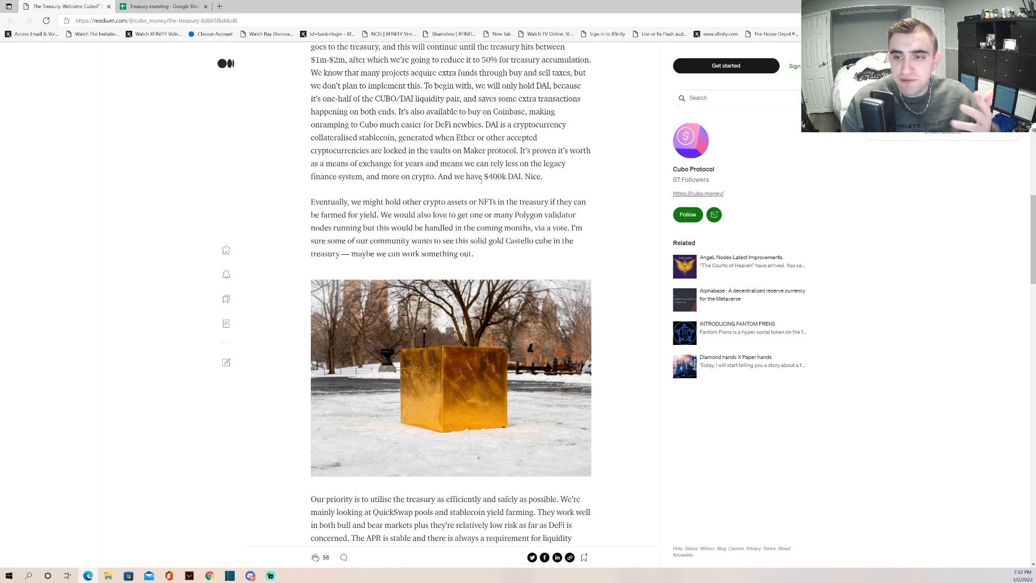
pyautogui.scroll(-3)
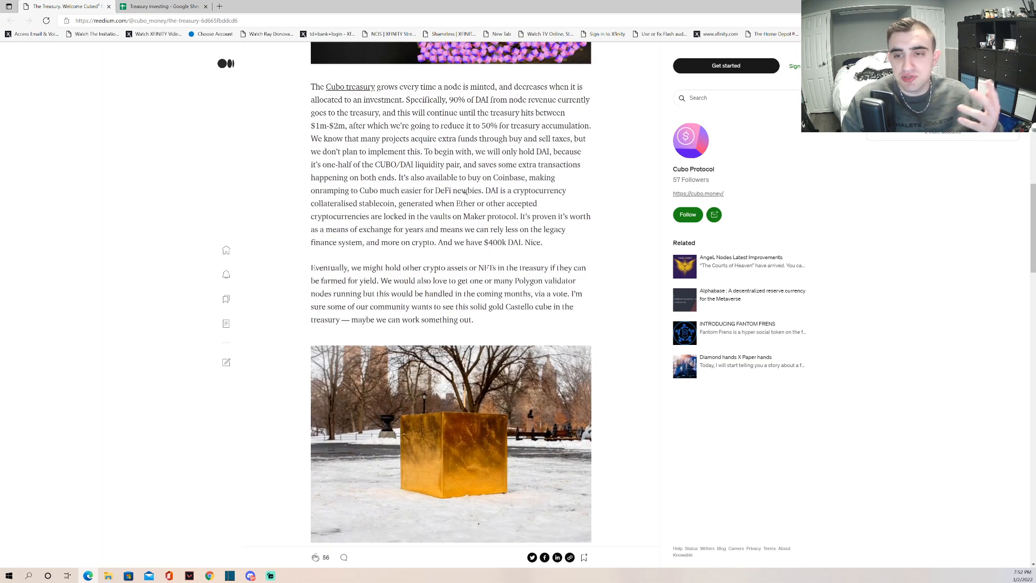
pyautogui.scroll(-3)
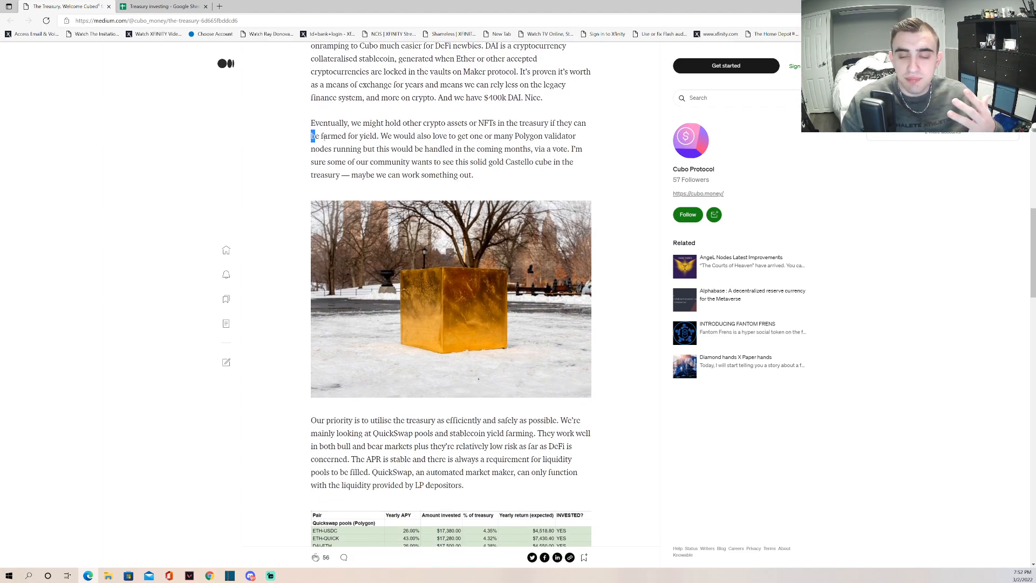
pyautogui.doubleClick(488, 123)
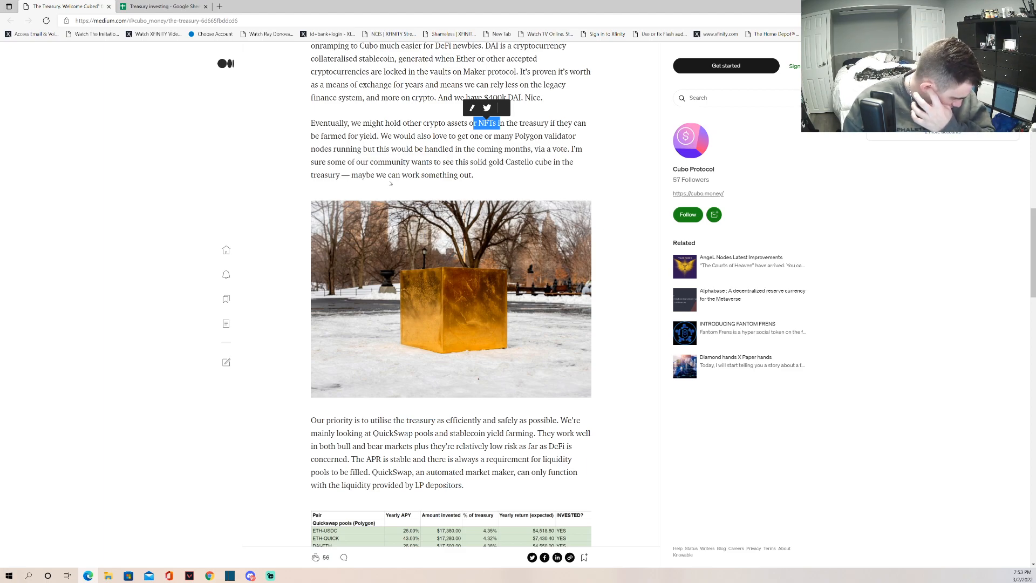
# - Scroll past the gold cube image to the 'Current treasury allocation as of 1/3/22' table
pyautogui.scroll(-3)
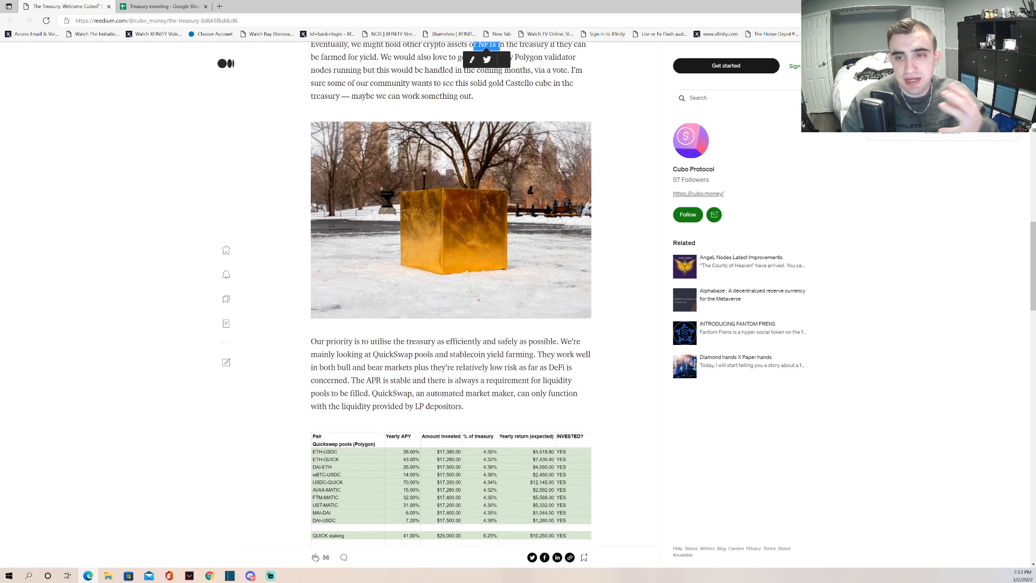
pyautogui.scroll(-3)
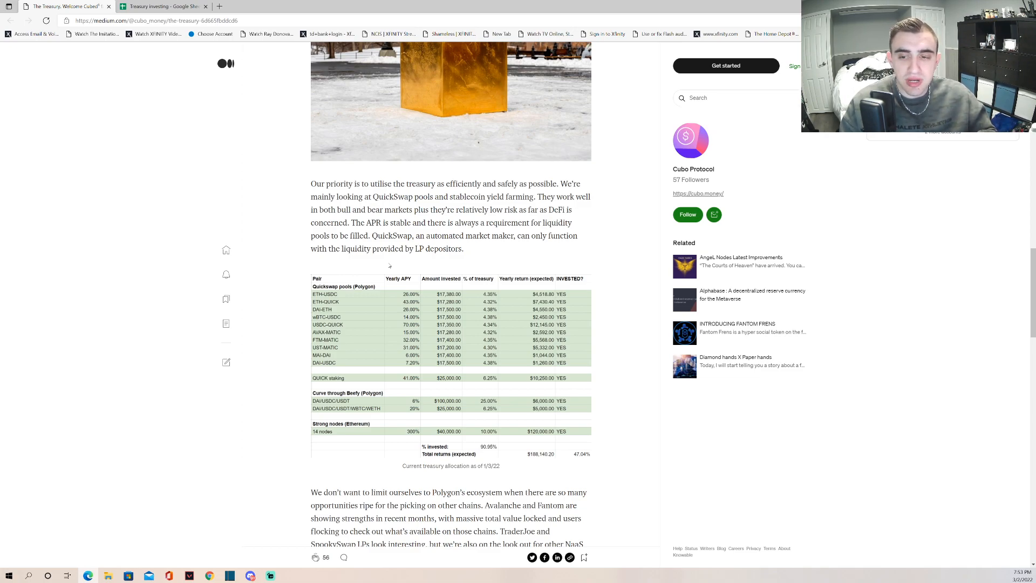
pyautogui.scroll(-3)
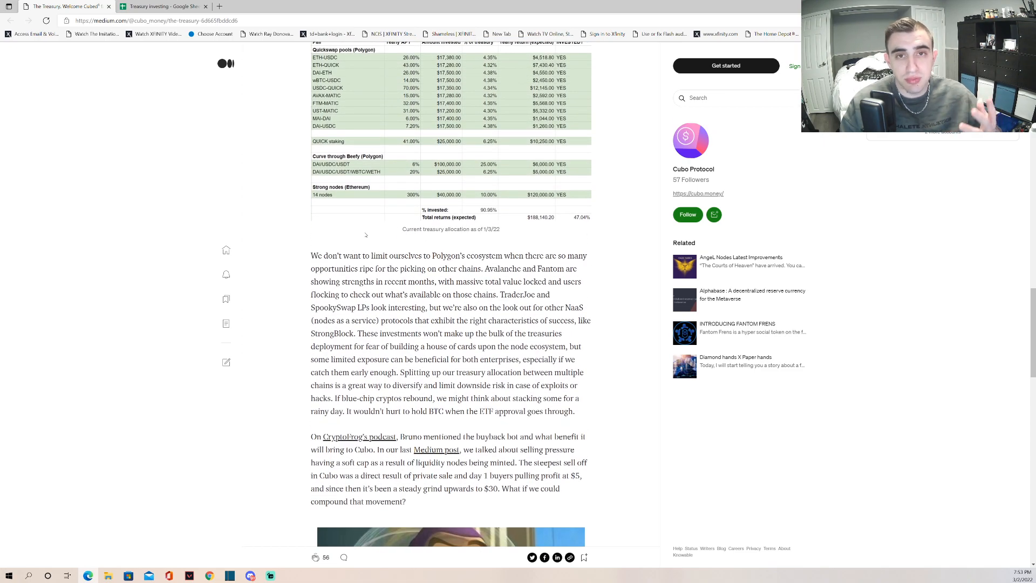
# - Scroll to the multi-chain paragraph, select a passage, and reach the Buzz Lightyear 'sell pressure' image
pyautogui.scroll(-3)
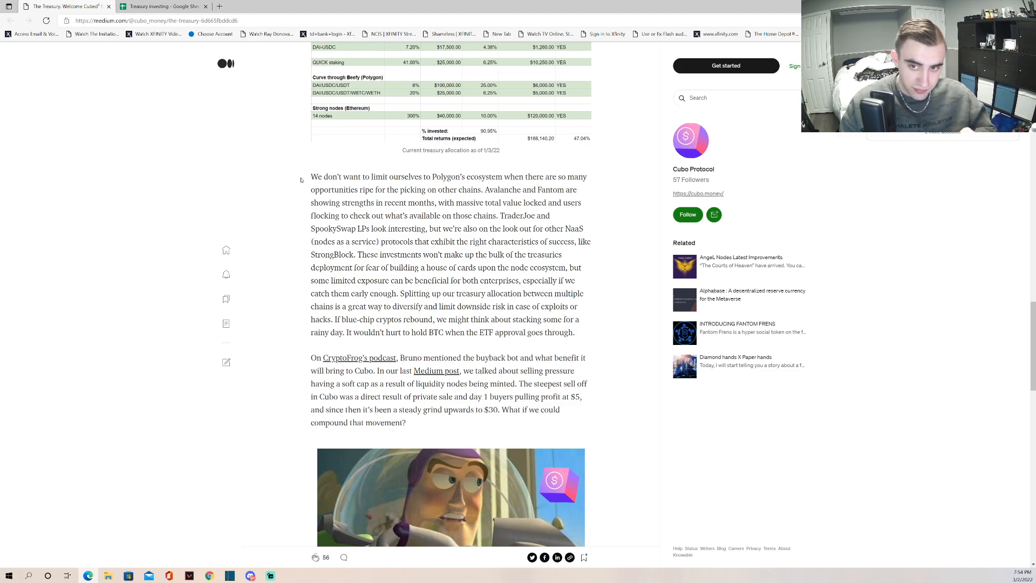
pyautogui.moveTo(311, 176); pyautogui.dragTo(372, 254)
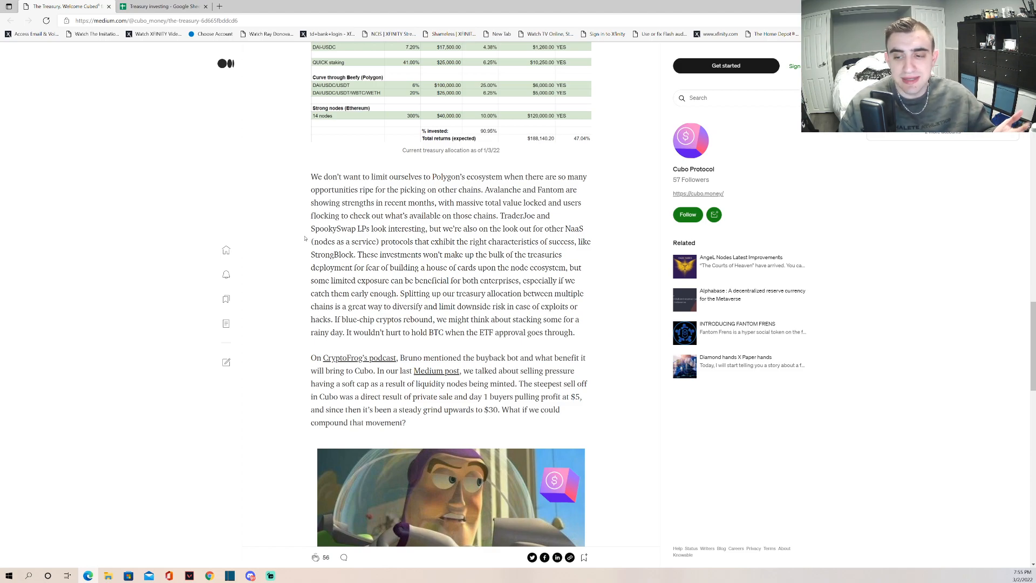
pyautogui.scroll(-3)
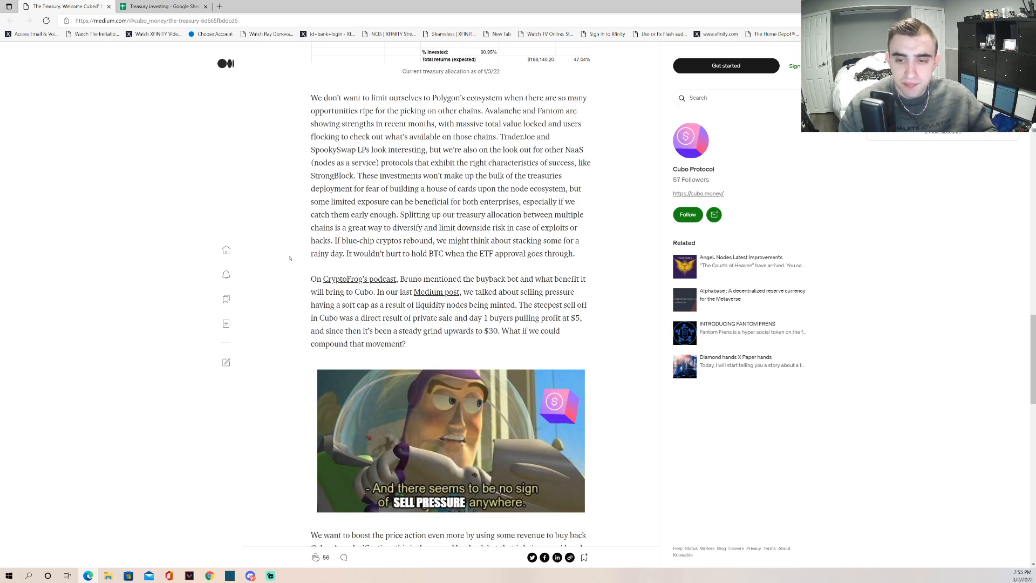
# - Read the article down to its Socials links, then switch to the CUBO/DAI chart on DEX Screener
pyautogui.scroll(-3)
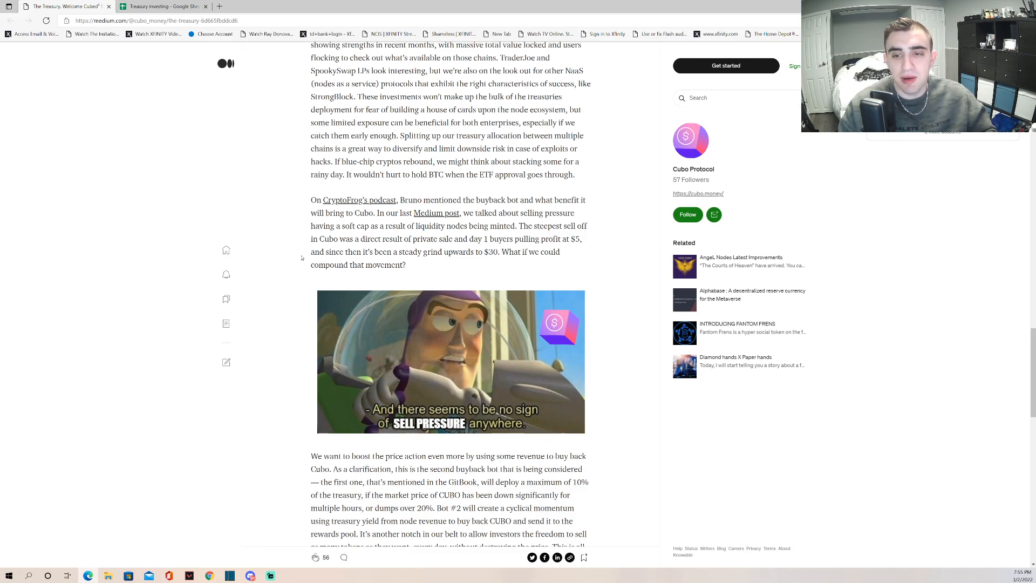
pyautogui.scroll(-3)
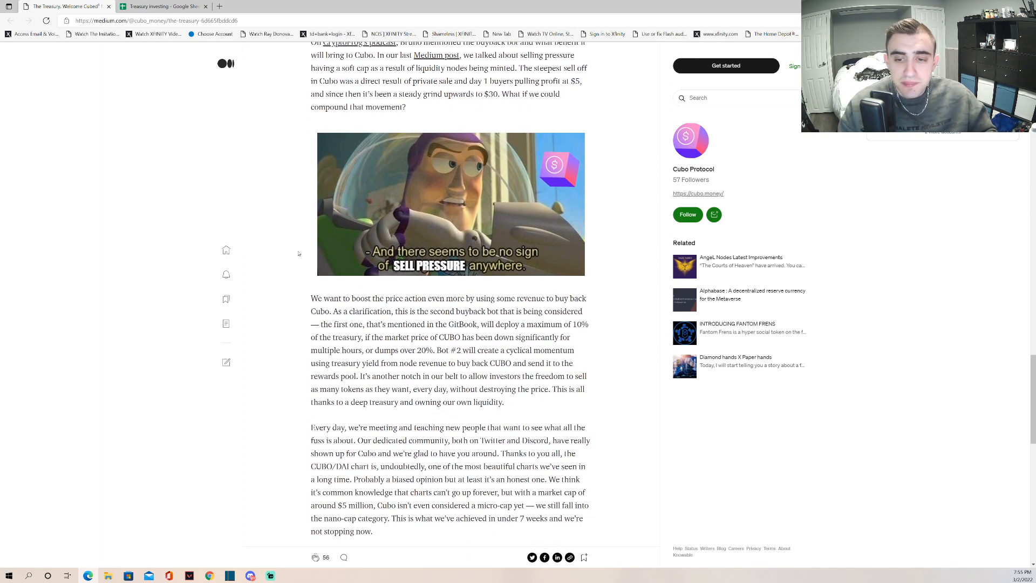
pyautogui.scroll(-3)
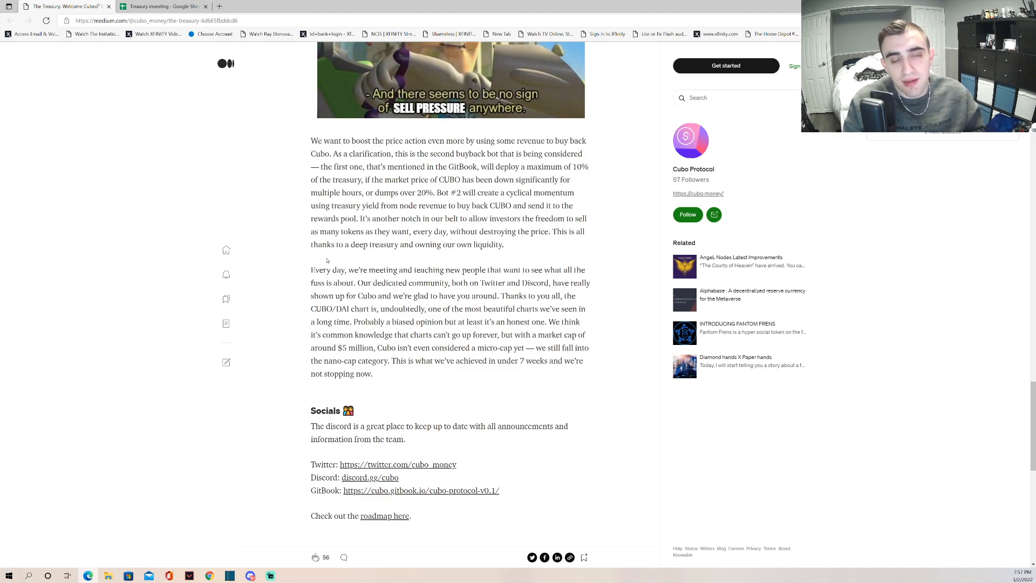
pyautogui.moveTo(343, 264)
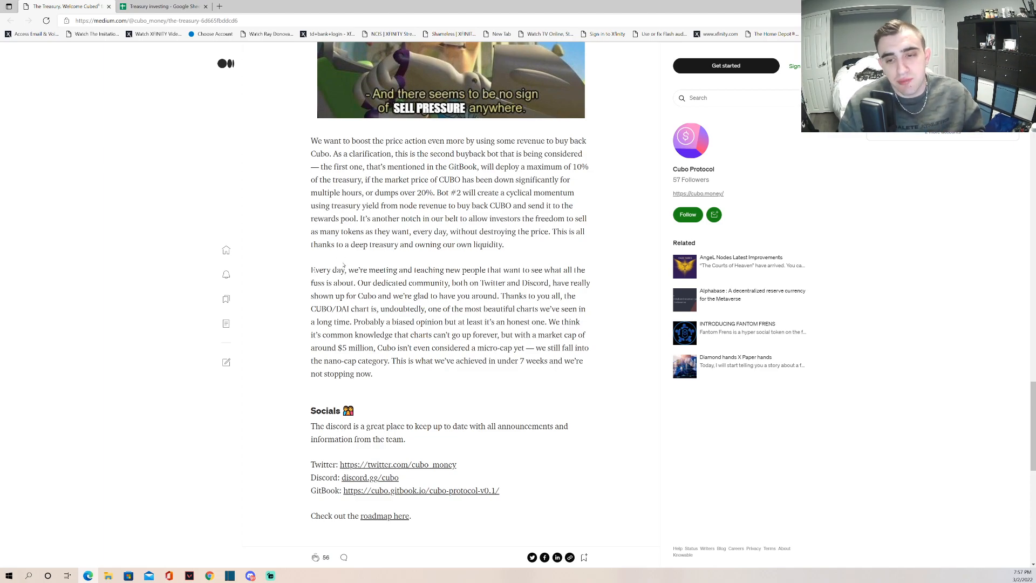
pyautogui.scroll(-3)
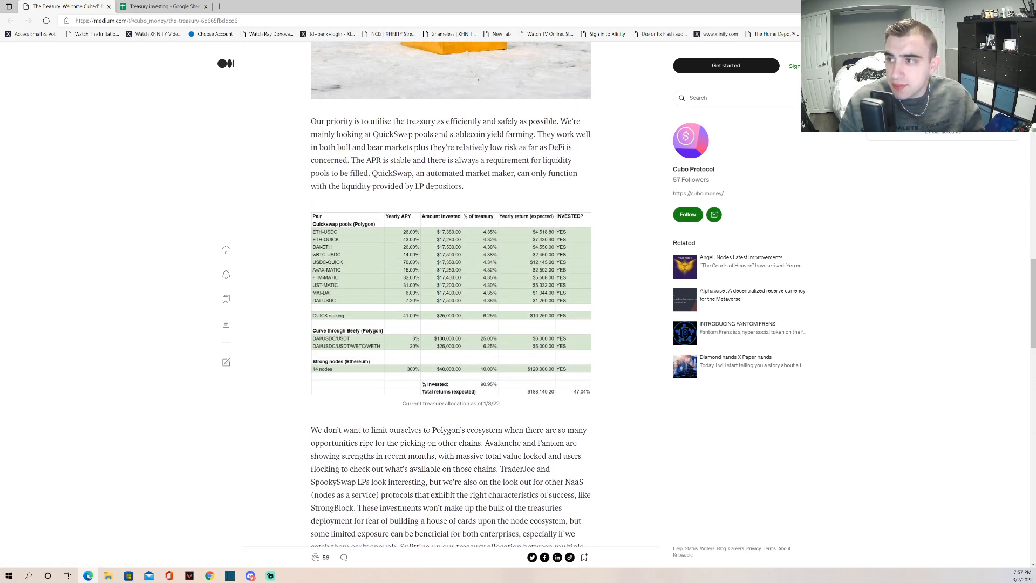
pyautogui.click(145, 6)
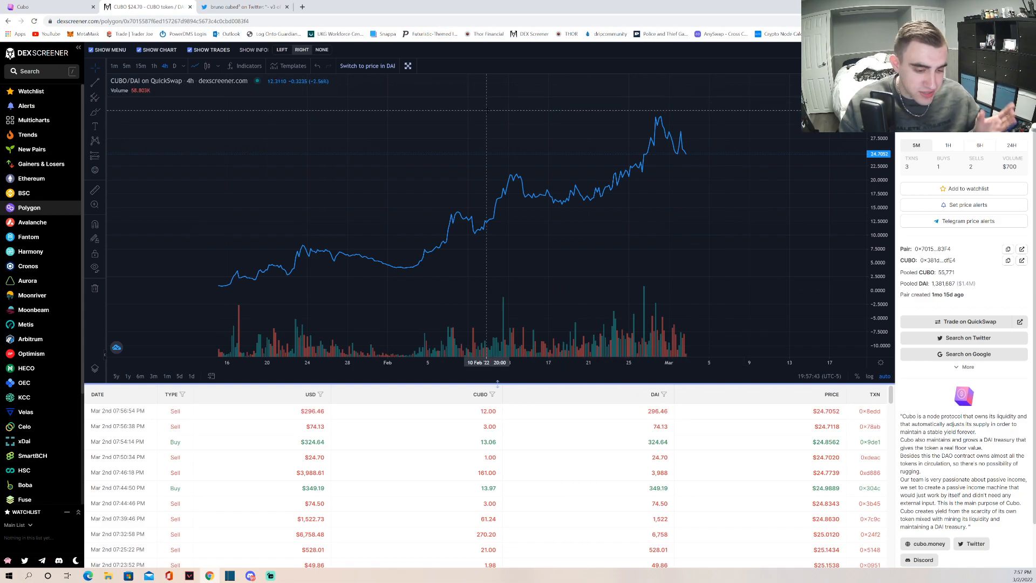